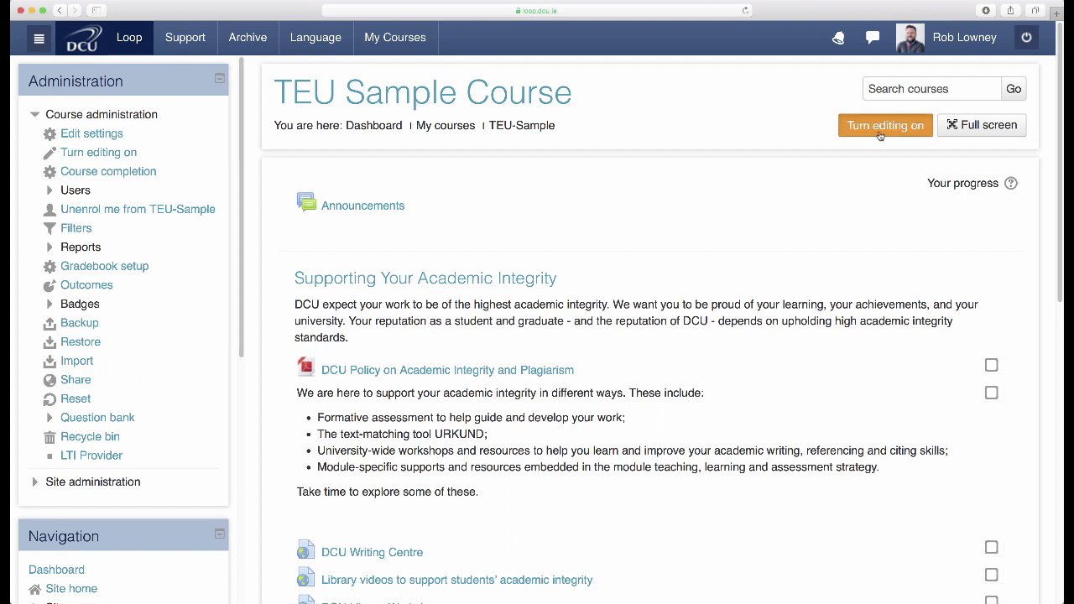
Step: Turn course editing on and go to Edit settings for History Assignment 01 - The 1798 Rebellion
{"action": "left_click", "coordinate": [886, 124]}
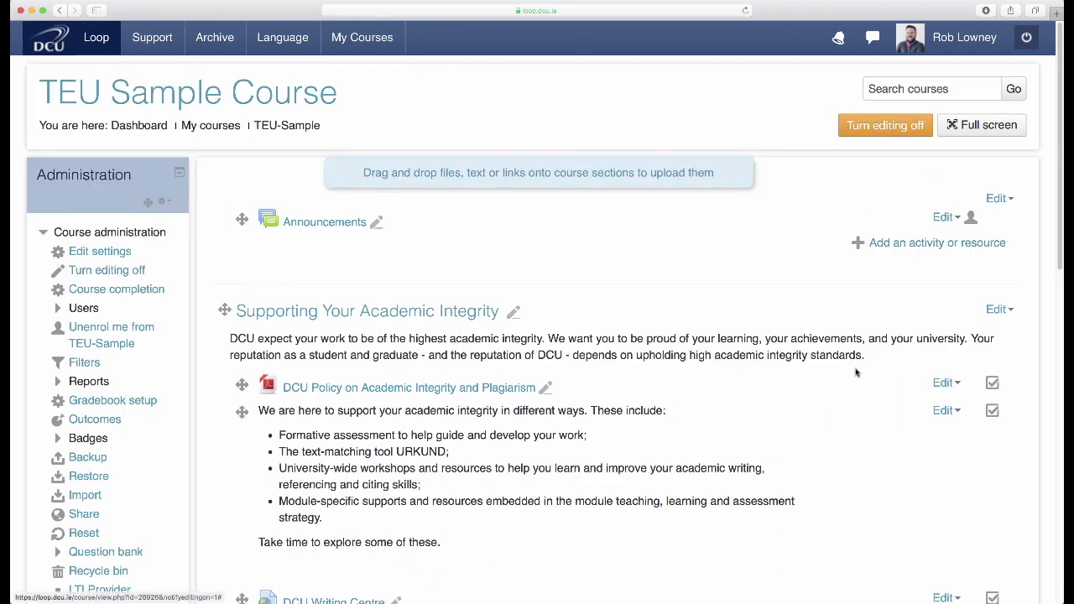
{"action": "scroll", "scroll_direction": "down", "scroll_amount": 3}
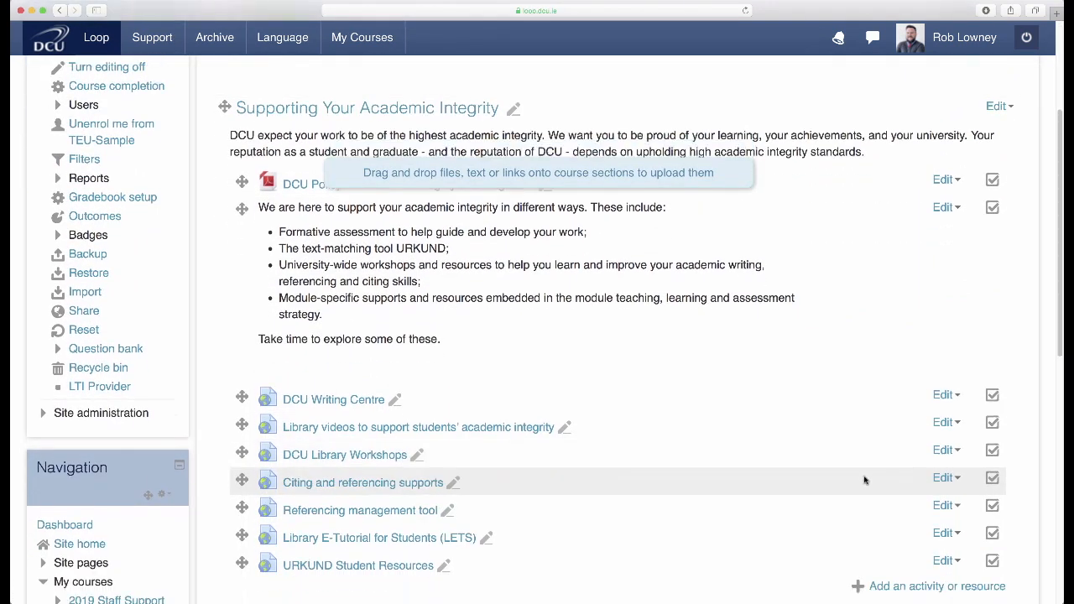
{"action": "scroll", "scroll_direction": "down", "scroll_amount": 3}
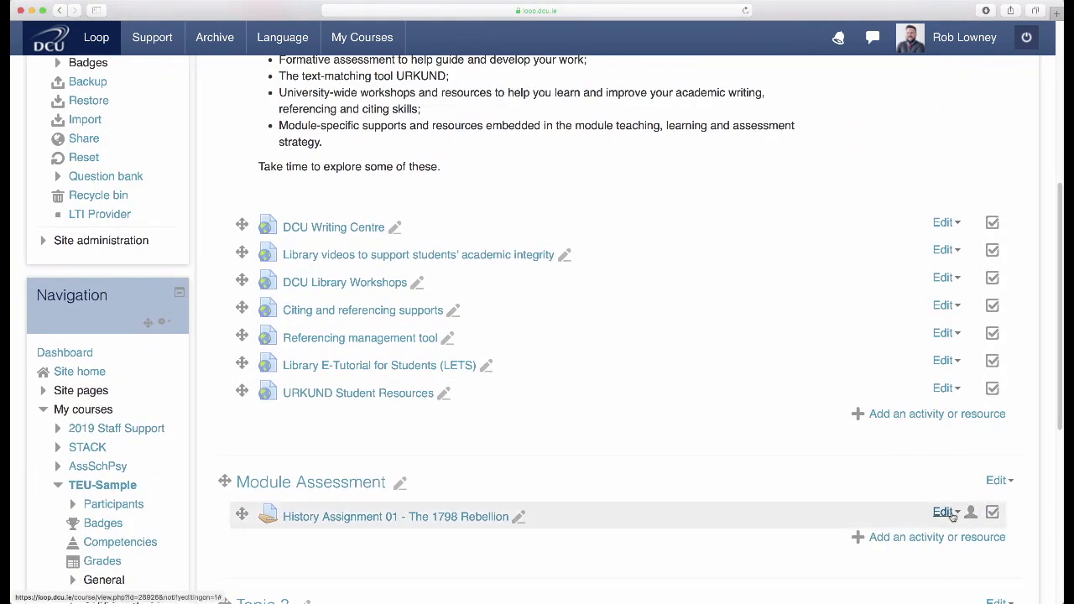
{"action": "left_click", "coordinate": [945, 512]}
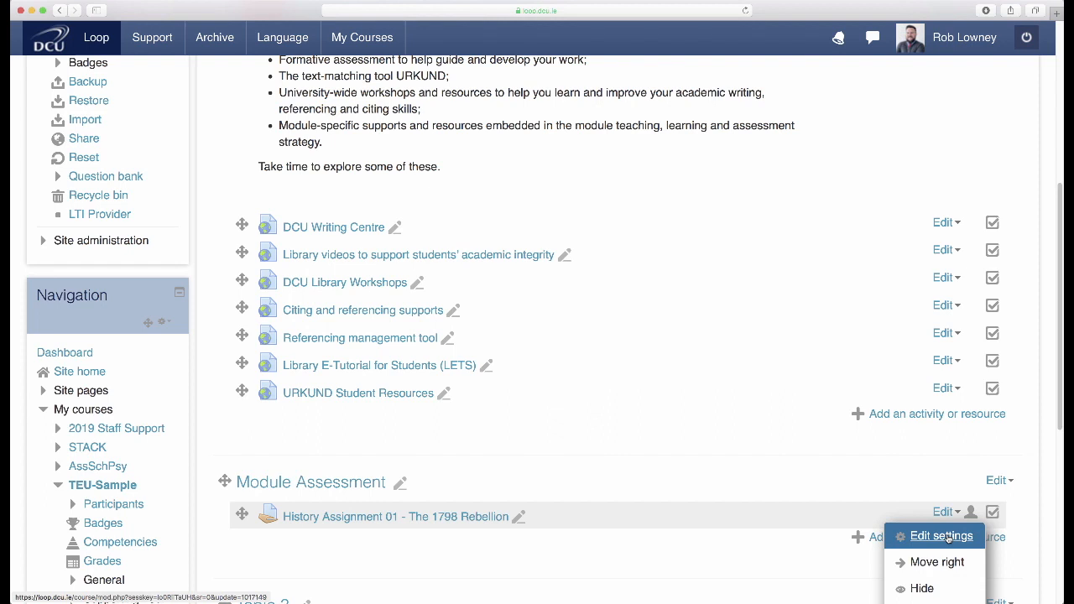
{"action": "left_click", "coordinate": [943, 535]}
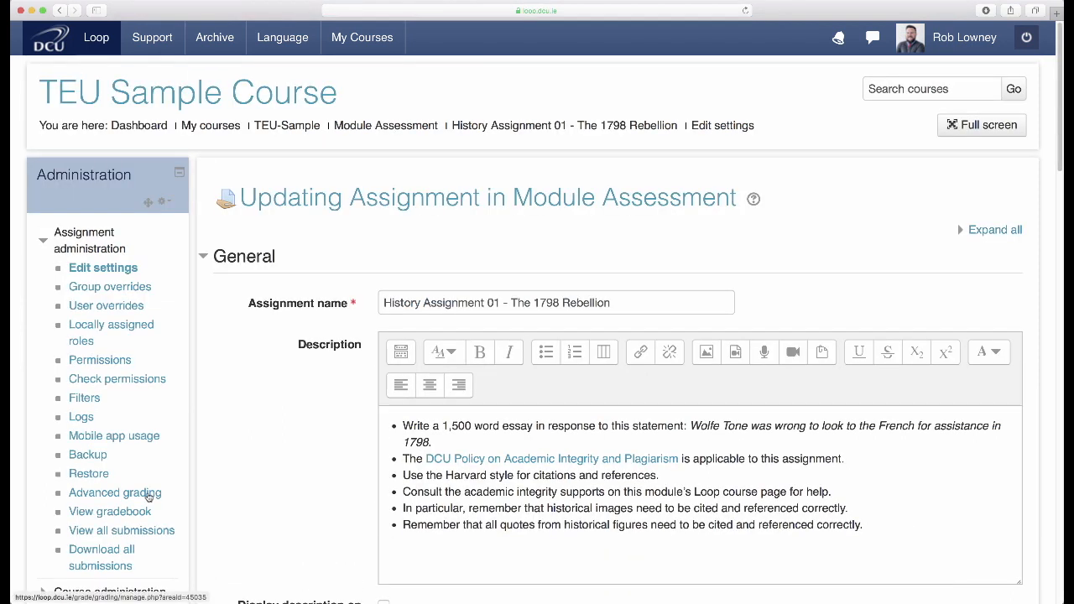
Step: In Advanced grading choose Marking guide as the active method and define a new form from scratch
{"action": "left_click", "coordinate": [114, 494]}
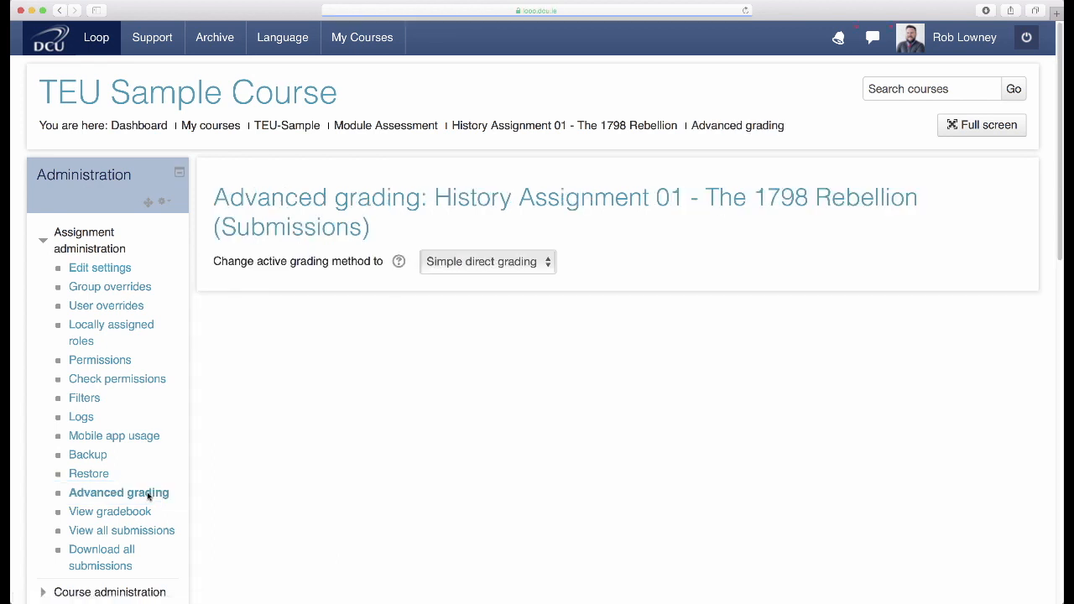
{"action": "mouse_move", "coordinate": [556, 265]}
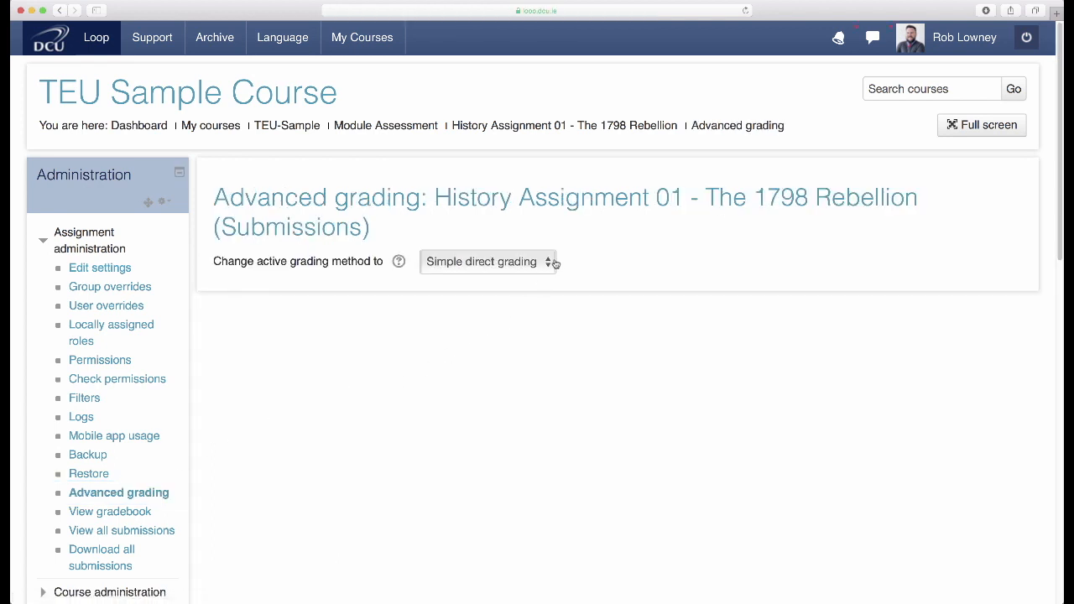
{"action": "left_click", "coordinate": [487, 262]}
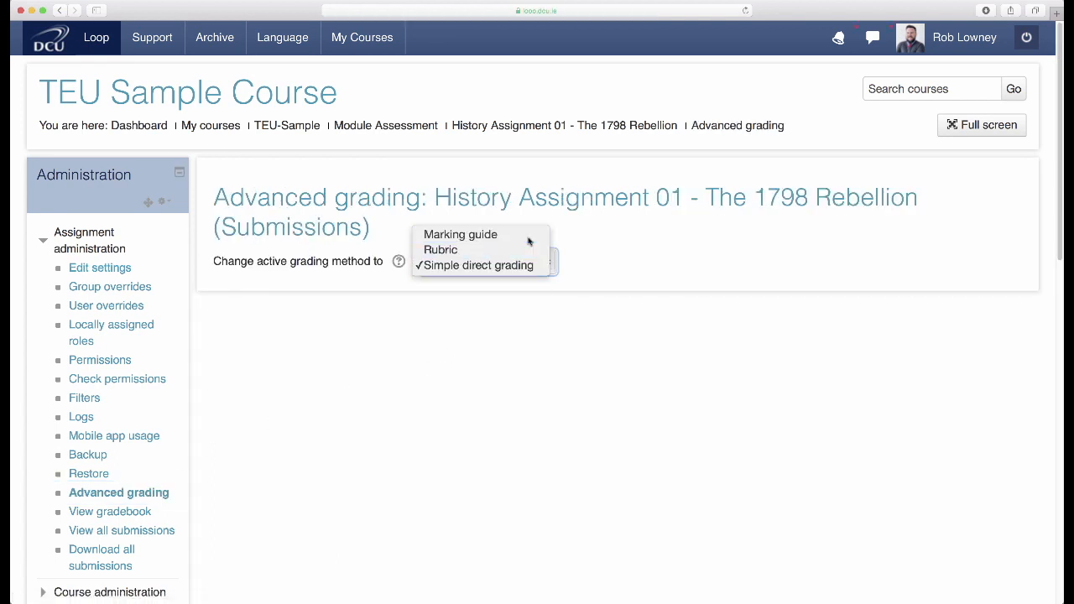
{"action": "left_click", "coordinate": [460, 235]}
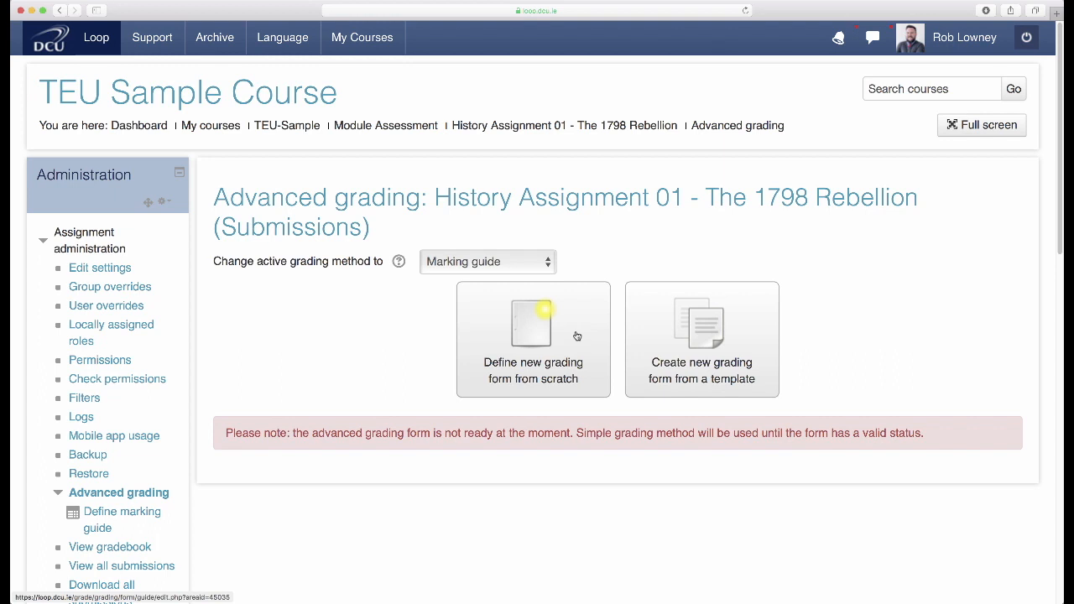
{"action": "left_click", "coordinate": [534, 339]}
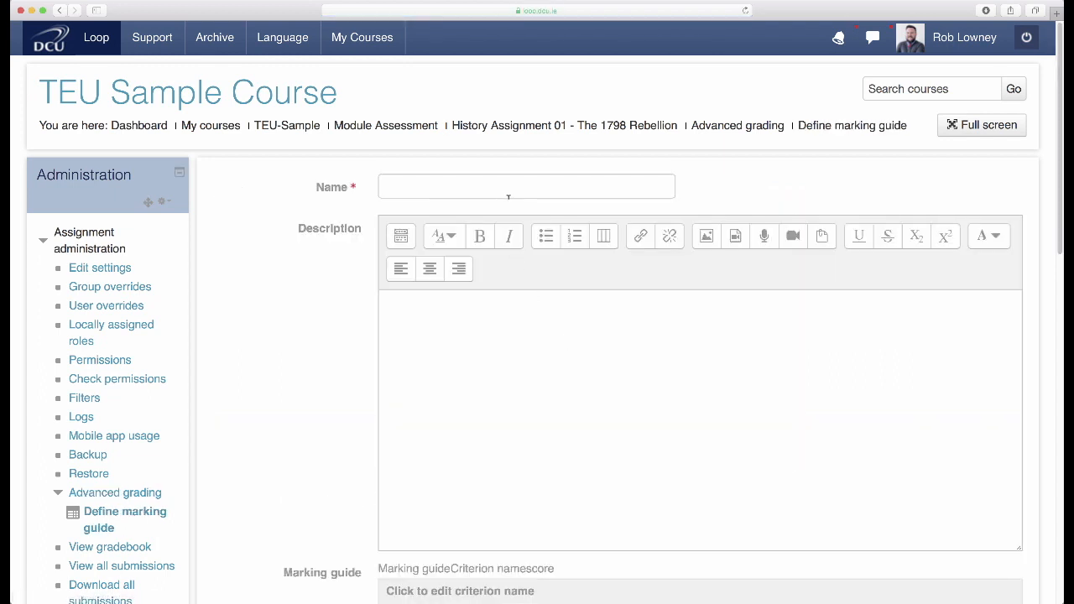
Step: Name the guide 'Year 1 History Essay Marking Guide' and describe it as a first year undergraduate History essay guide
{"action": "left_click", "coordinate": [527, 186]}
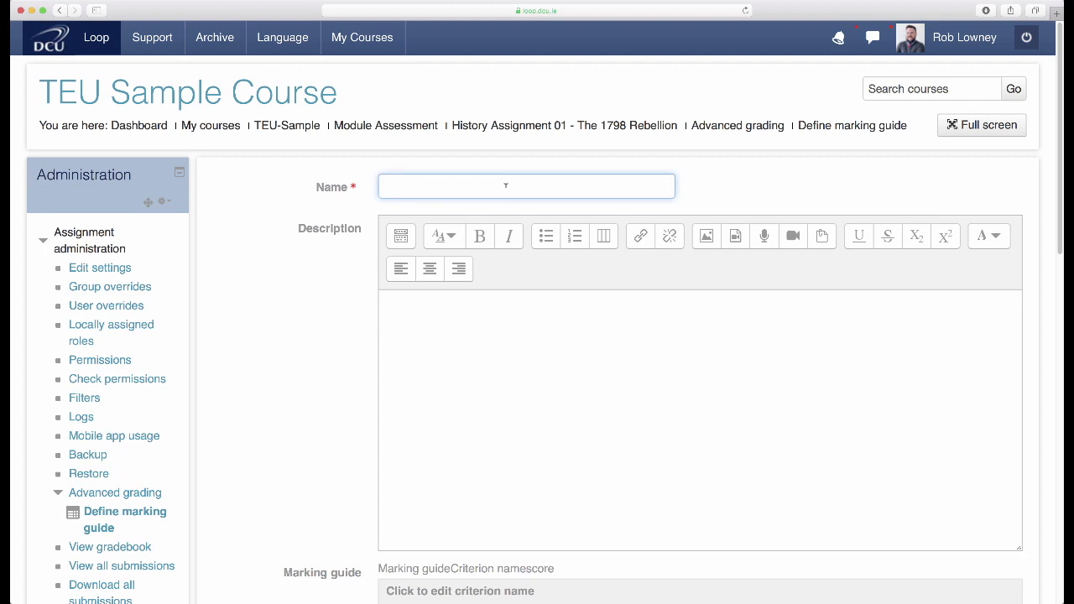
{"action": "type", "text": "Year 1 History Essay Marking Guide"}
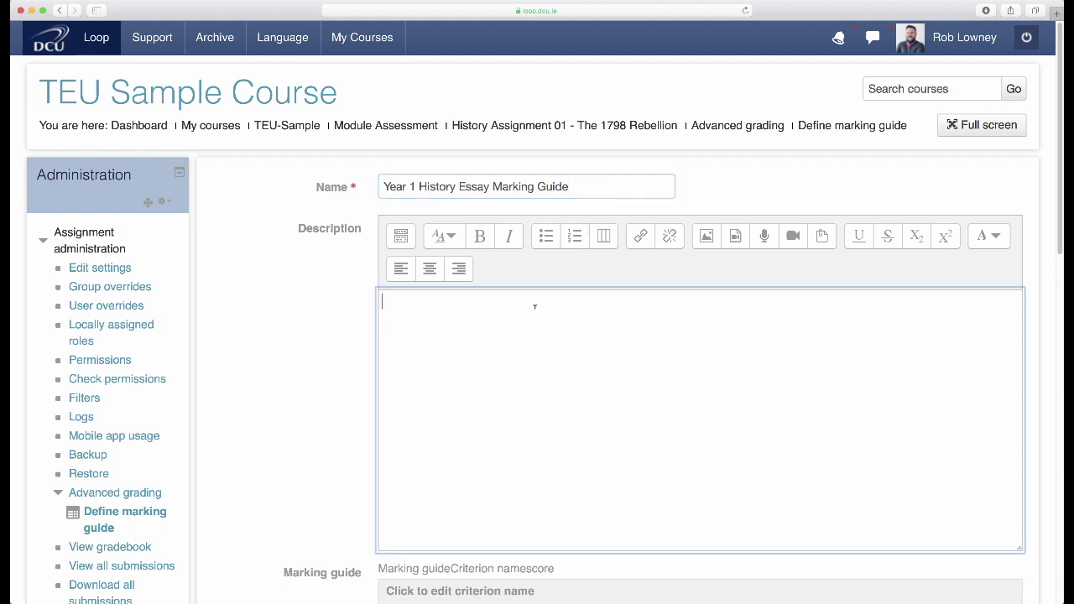
{"action": "type", "text": "A marking guide for a first year undergraduate History essay"}
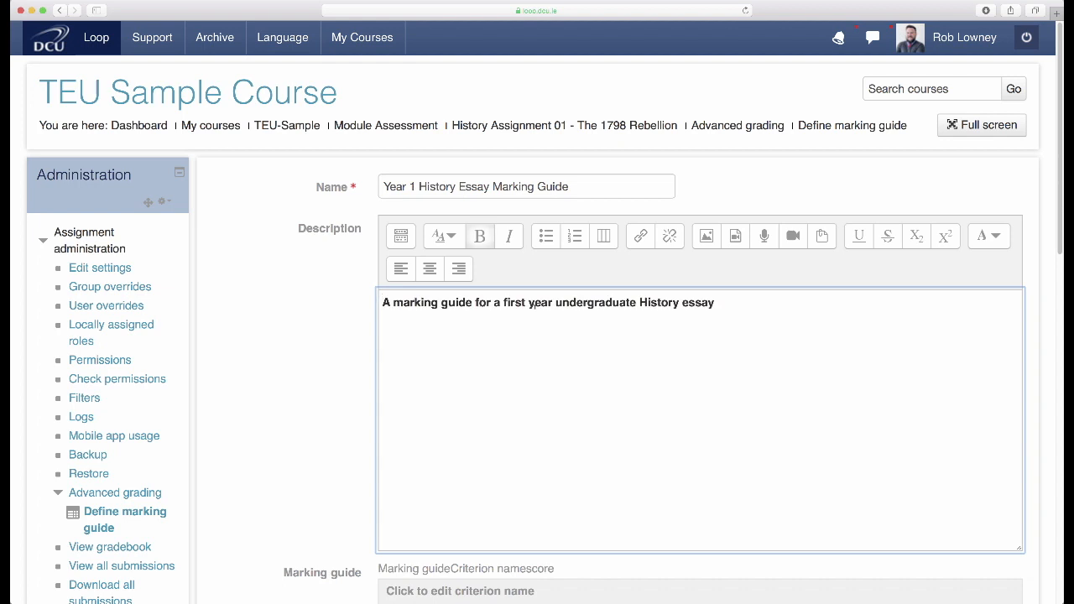
{"action": "scroll", "scroll_direction": "down", "scroll_amount": 3}
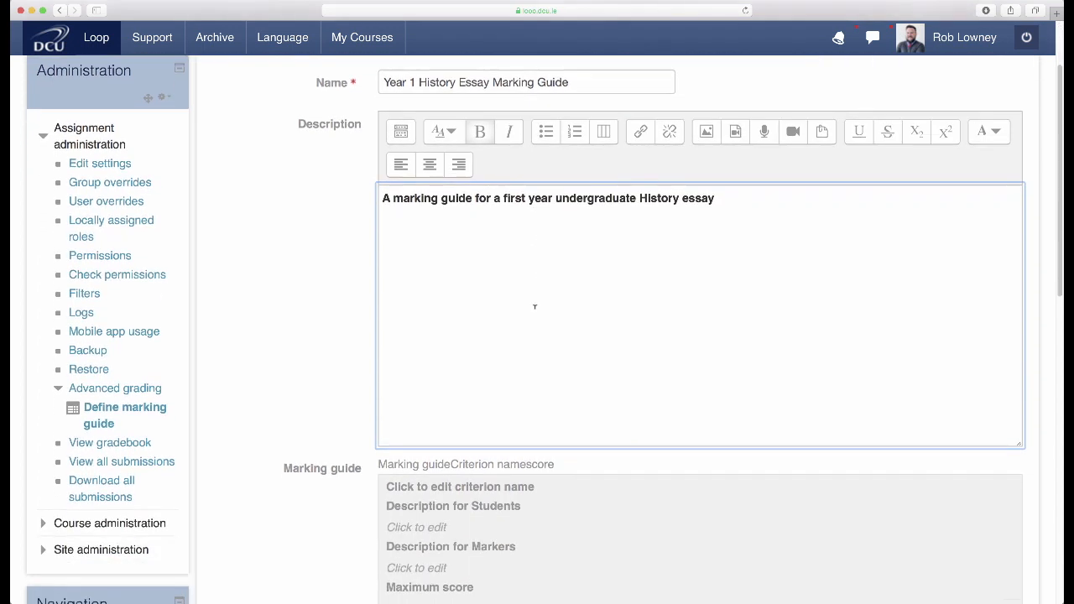
{"action": "scroll", "scroll_direction": "down", "scroll_amount": 3}
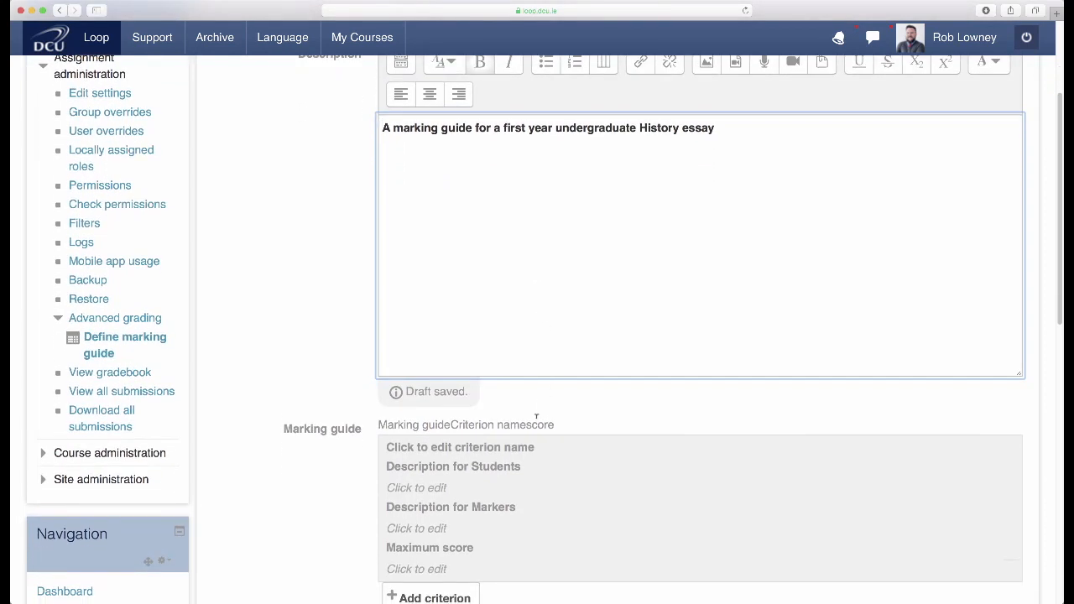
{"action": "scroll", "scroll_direction": "down", "scroll_amount": 3}
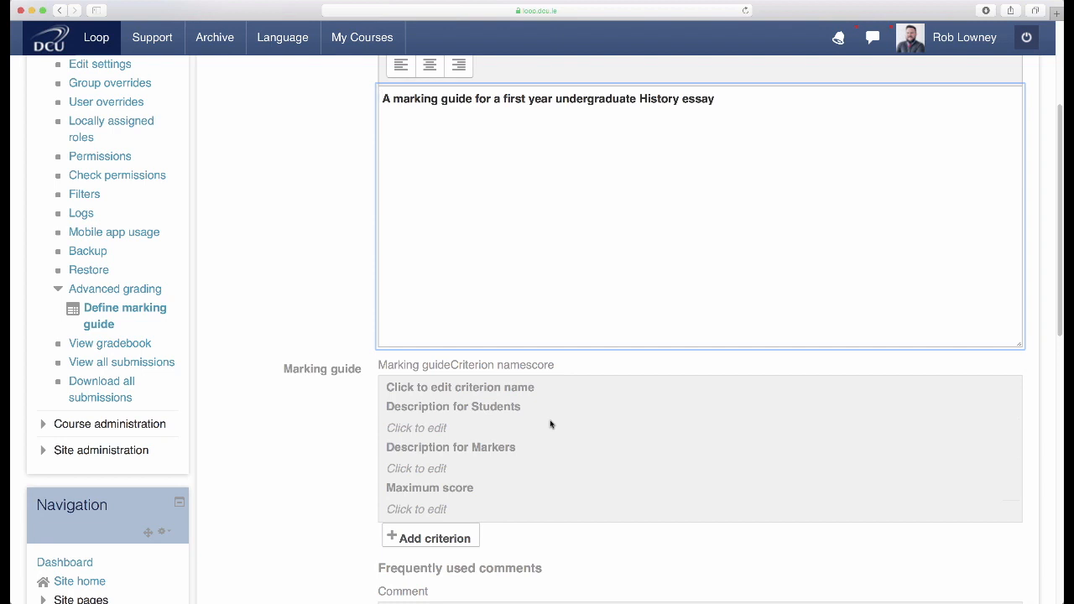
{"action": "mouse_move", "coordinate": [571, 399]}
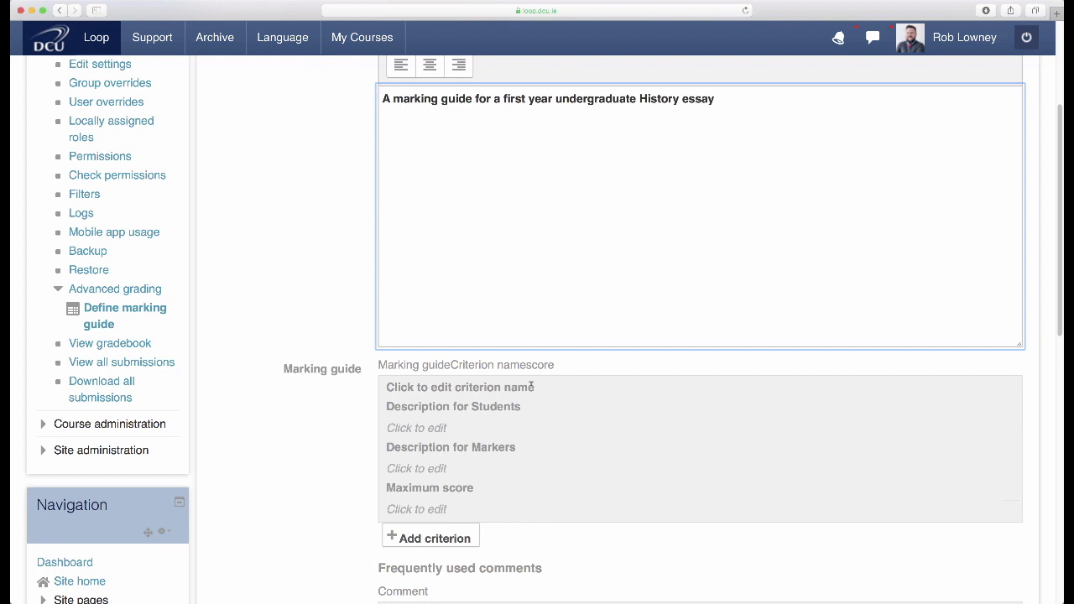
Step: Enter criterion 'Knowledge of relevant materials and evidence of reading' with its descriptions and a maximum score of 25
{"action": "left_click", "coordinate": [460, 386]}
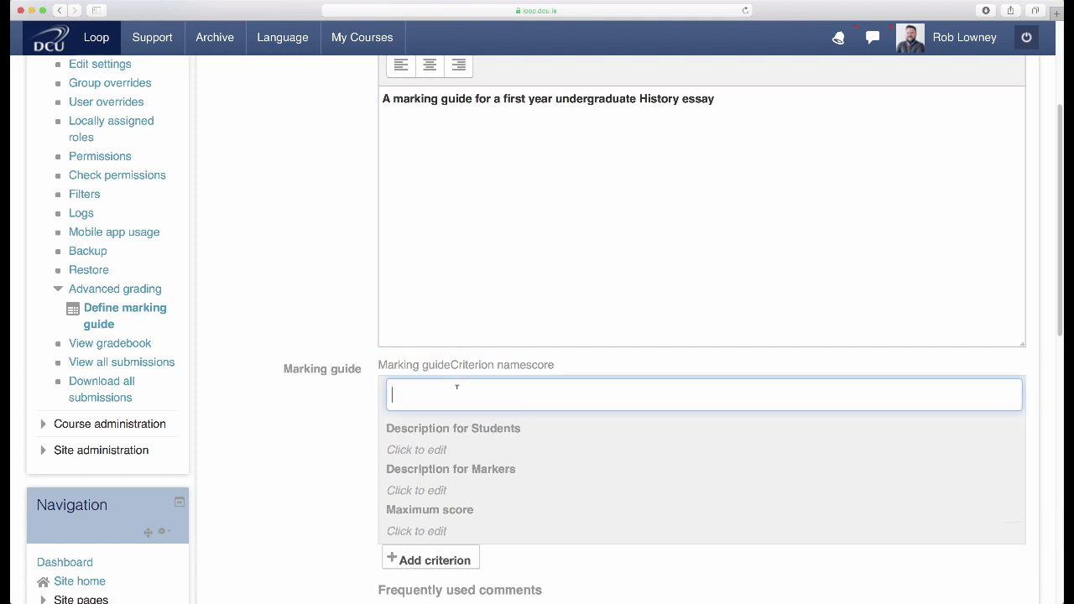
{"action": "type", "text": "Knowledge of relevant materials and evidence of reading"}
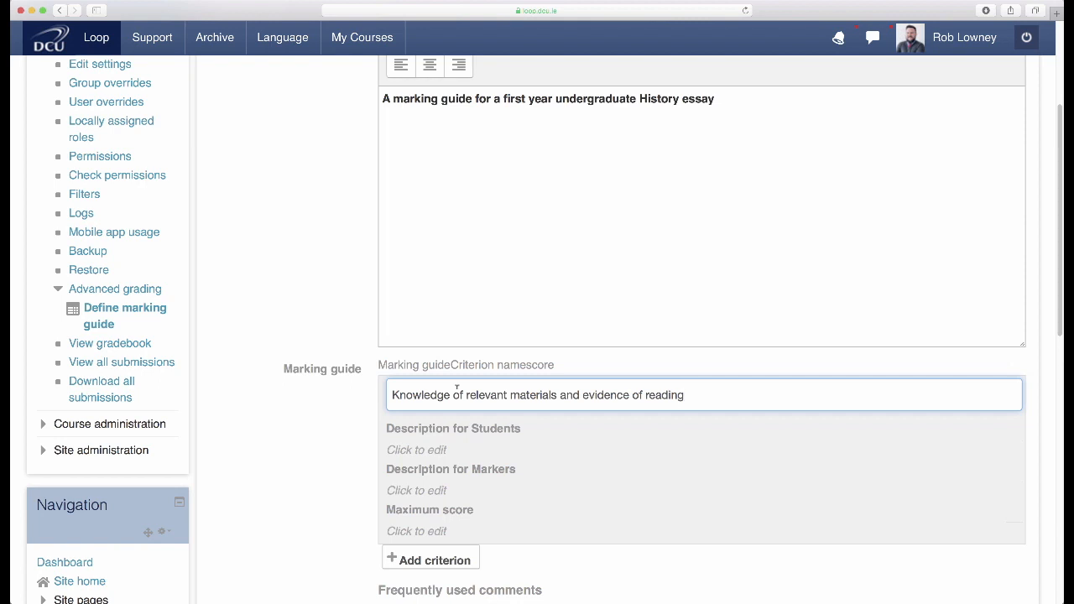
{"action": "left_click", "coordinate": [685, 395]}
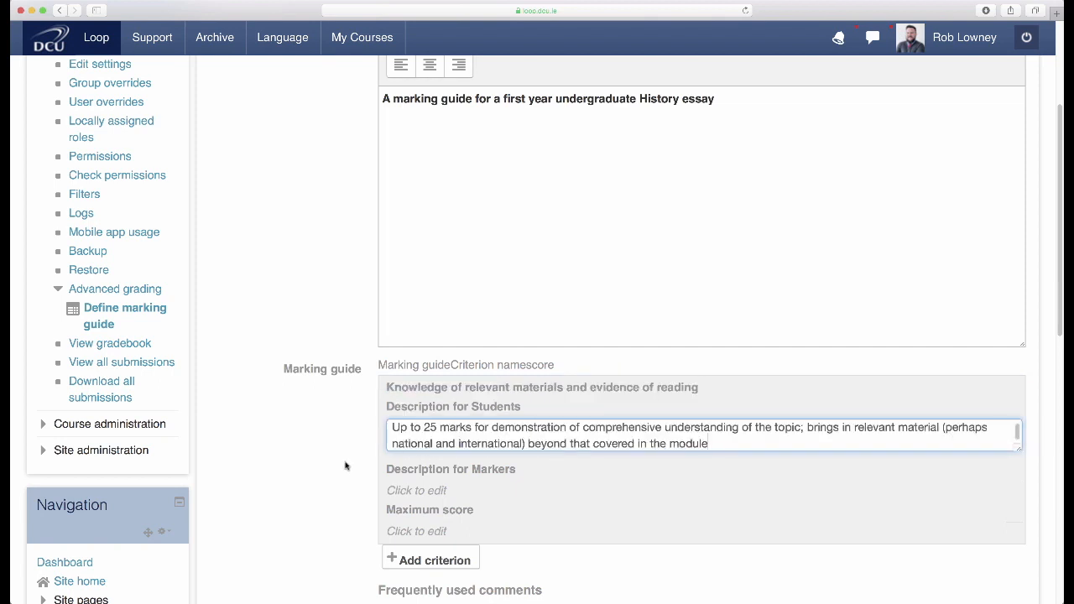
{"action": "scroll", "scroll_direction": "down", "scroll_amount": 3}
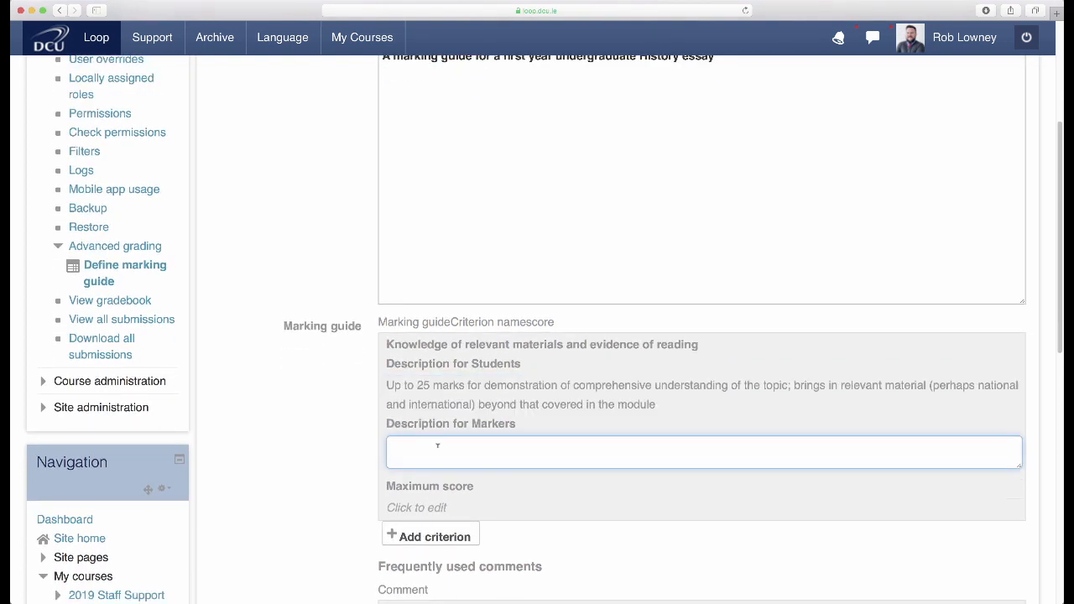
{"action": "type", "text": "Up to 25 marks for demonstration of comprehensive understanding of the topic; brings in relevant material (perhaps national and international) beyond that covered in the module"}
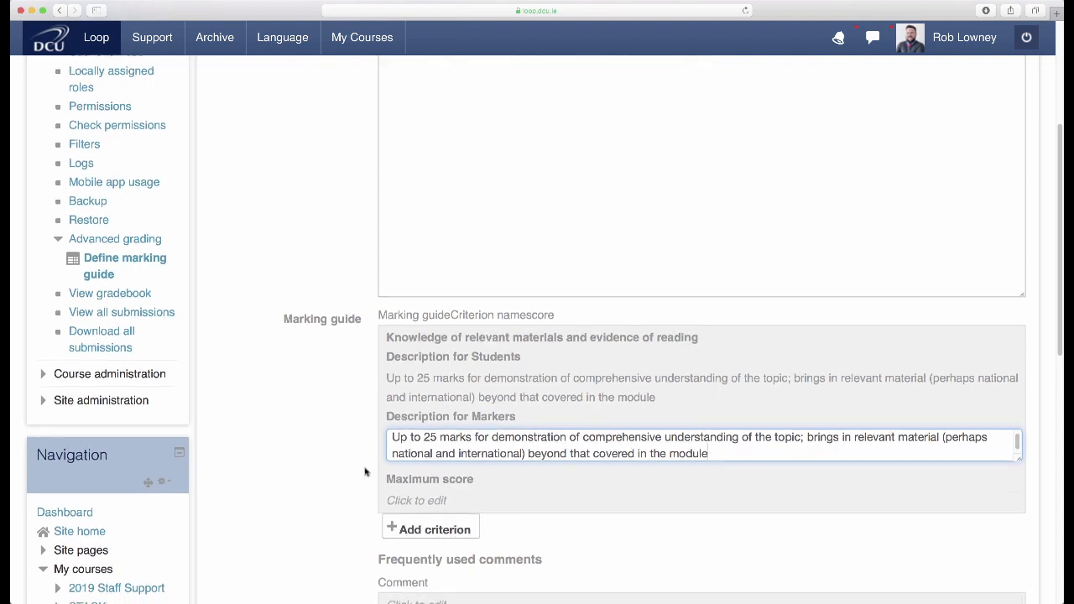
{"action": "scroll", "scroll_direction": "down", "scroll_amount": 3}
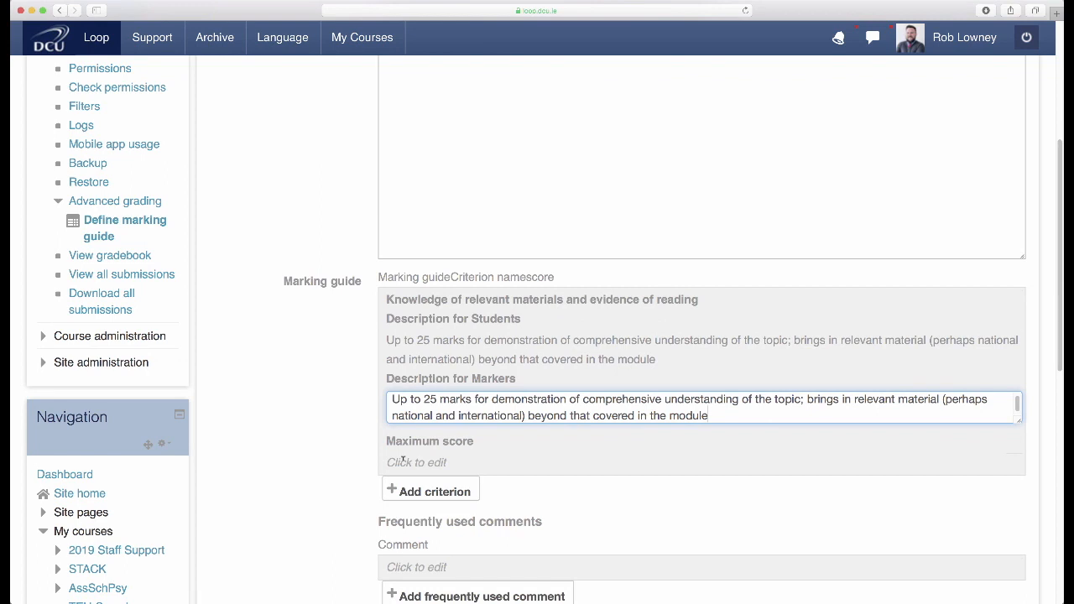
{"action": "left_click", "coordinate": [416, 463]}
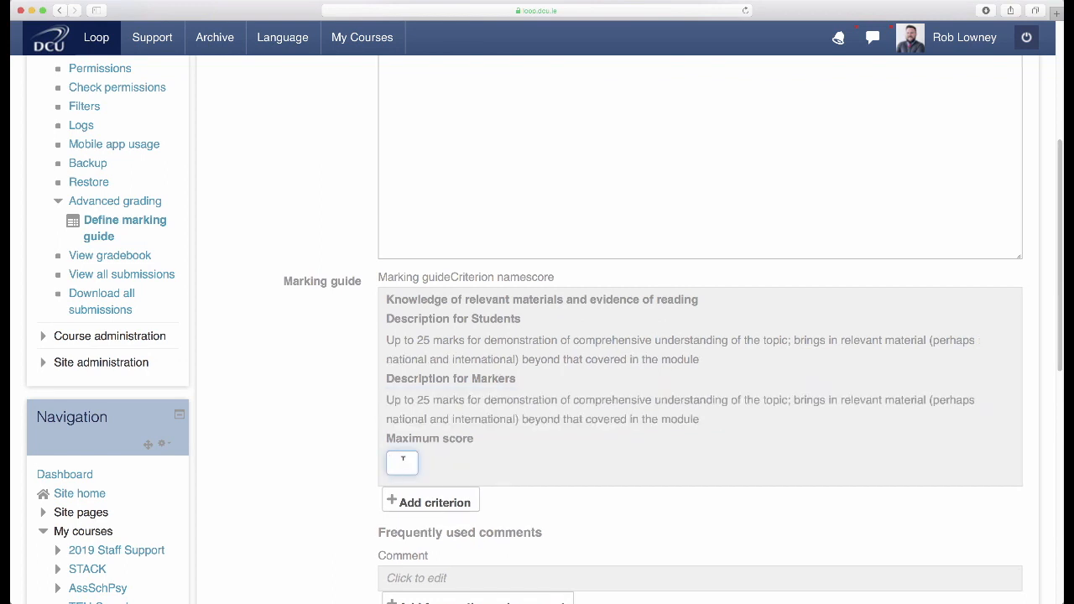
{"action": "type", "text": "25"}
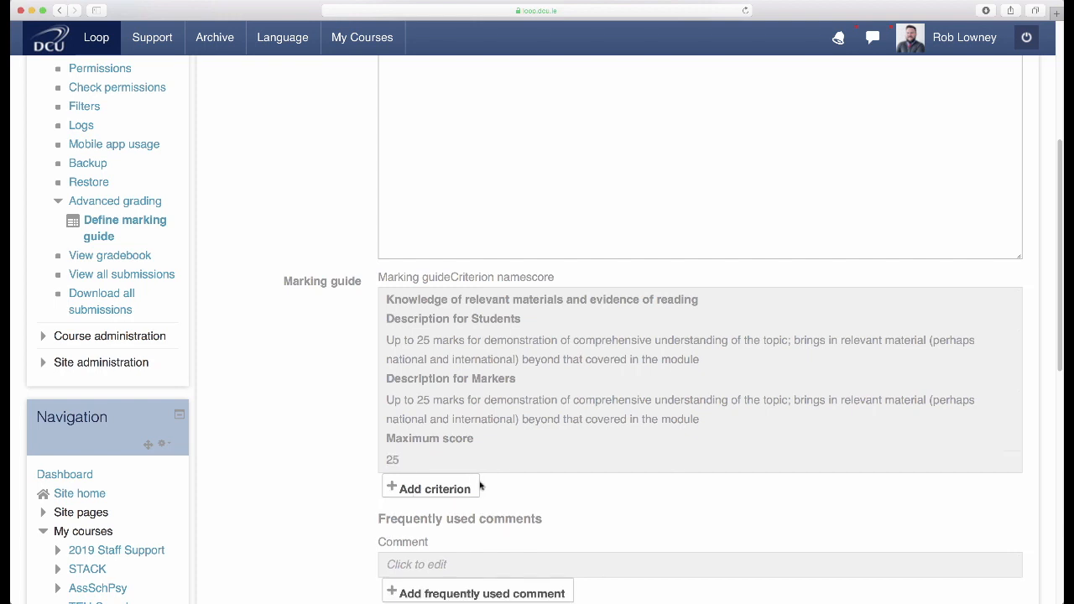
Step: Add the 'Presentation and structure' criterion worth 25 marks, then a further blank criterion for Referencing
{"action": "left_click", "coordinate": [430, 489]}
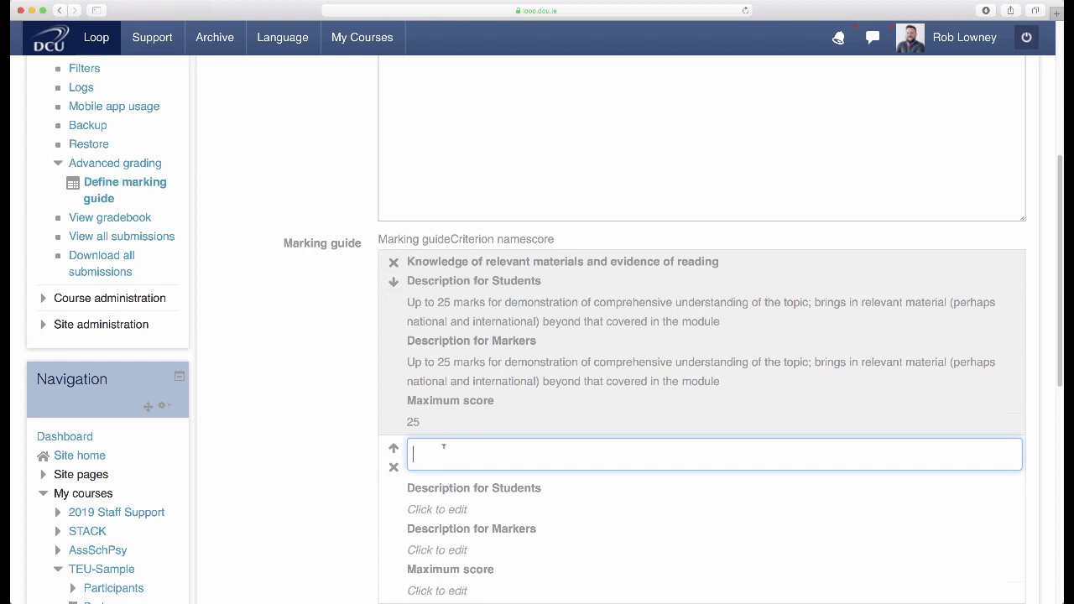
{"action": "type", "text": "Presentation and structure"}
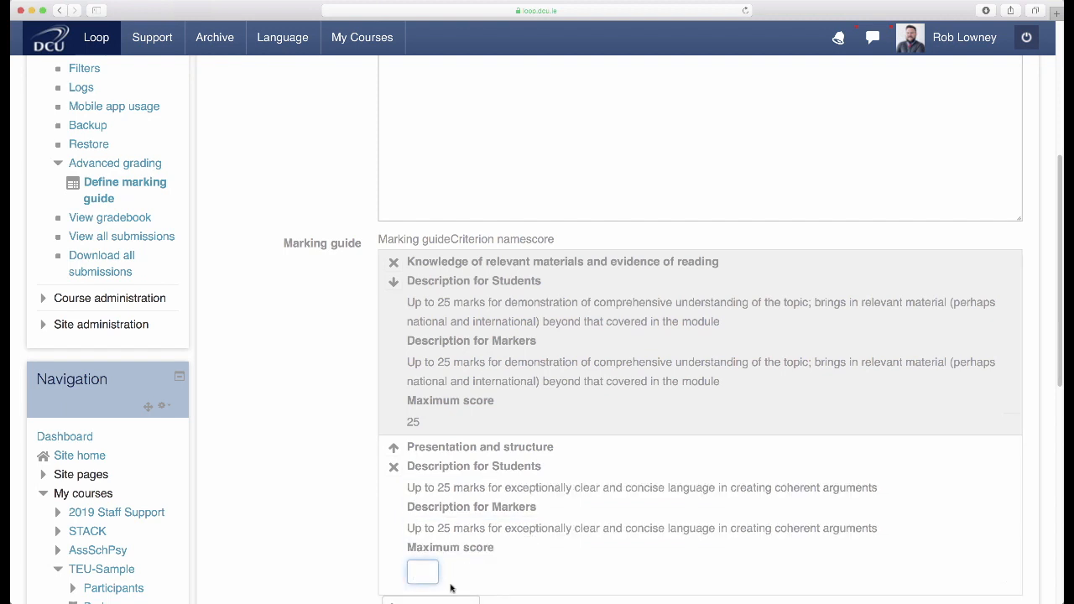
{"action": "type", "text": "25"}
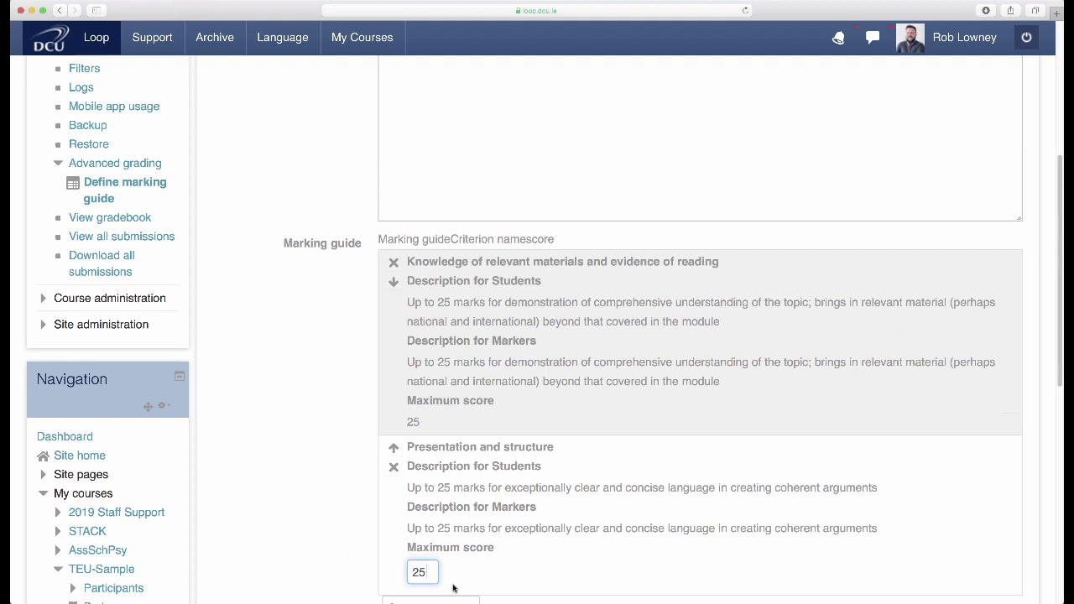
{"action": "scroll", "scroll_direction": "down", "scroll_amount": 3}
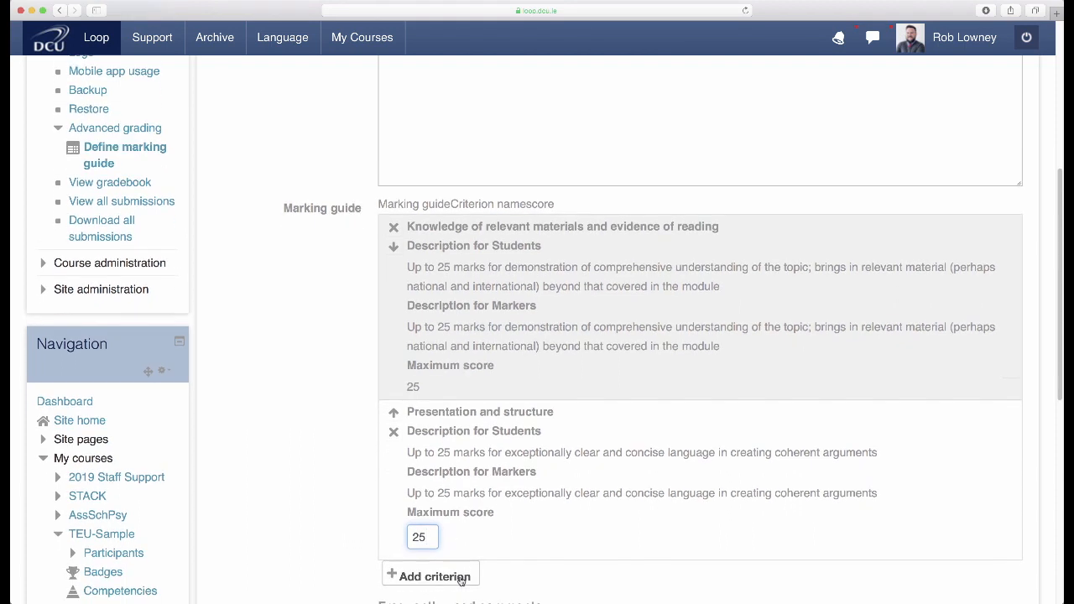
{"action": "scroll", "scroll_direction": "down", "scroll_amount": 3}
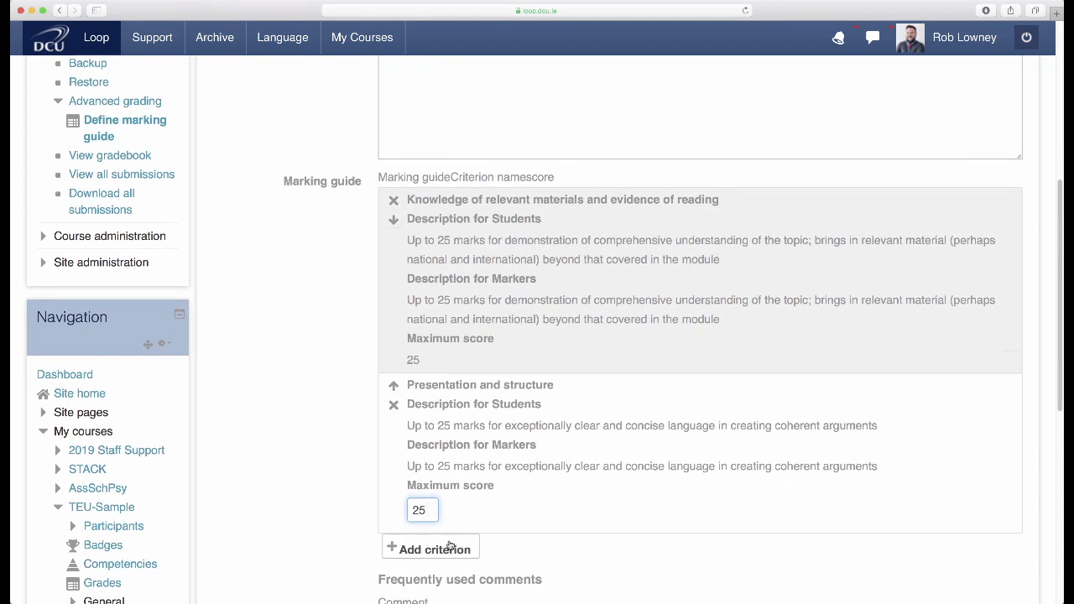
{"action": "left_click", "coordinate": [430, 549]}
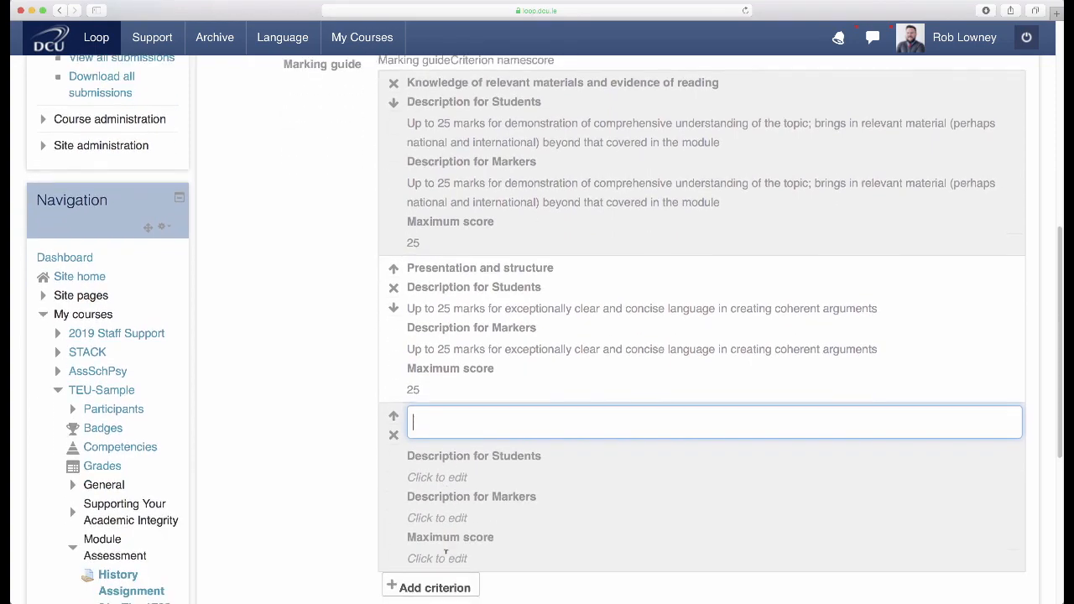
{"action": "scroll", "scroll_direction": "down", "scroll_amount": 3}
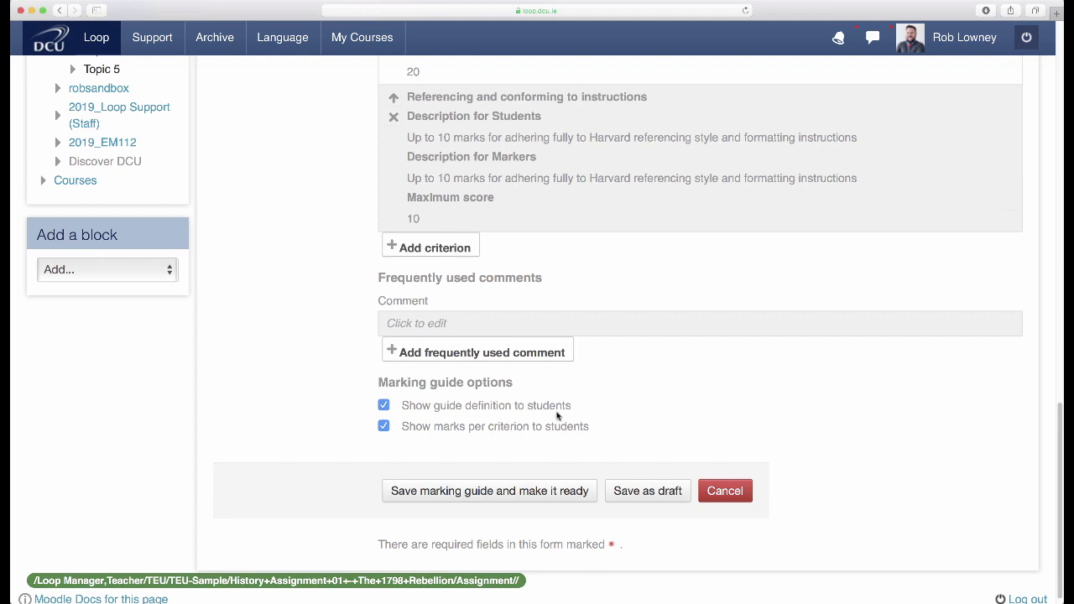
{"action": "mouse_move", "coordinate": [557, 416]}
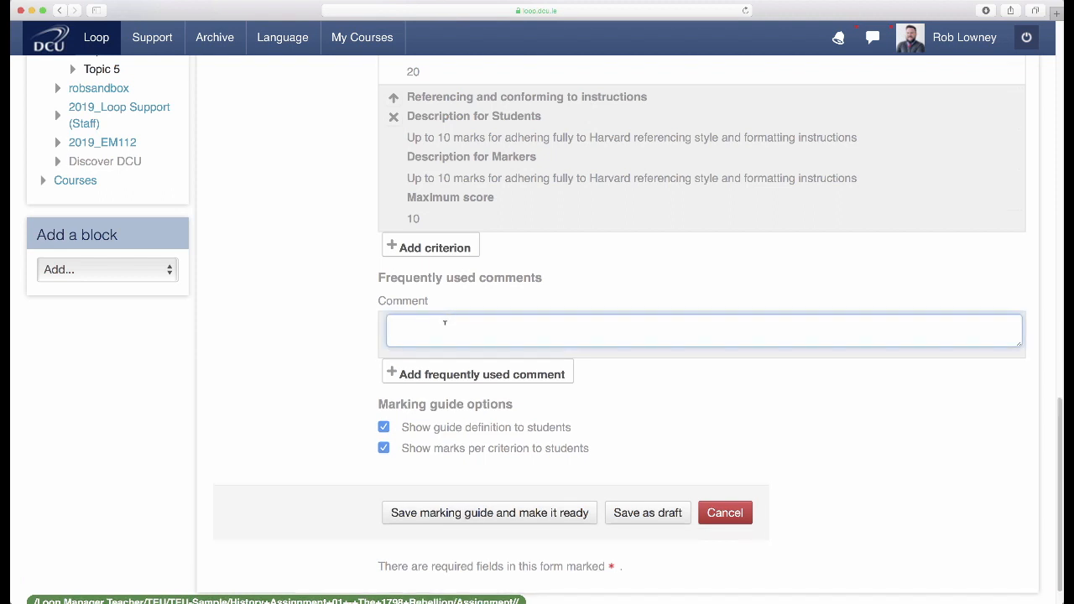
Step: Enter the frequently used comment on inconsistent Harvard referencing suggesting a refresh with Loop and DCU Library resources
{"action": "type", "text": "Adherence to Harvard referencing style is not consistent. Suggest you refresh your knowledge of this referencing style. See the information on the Loop course page and information from DCU Library in this regard."}
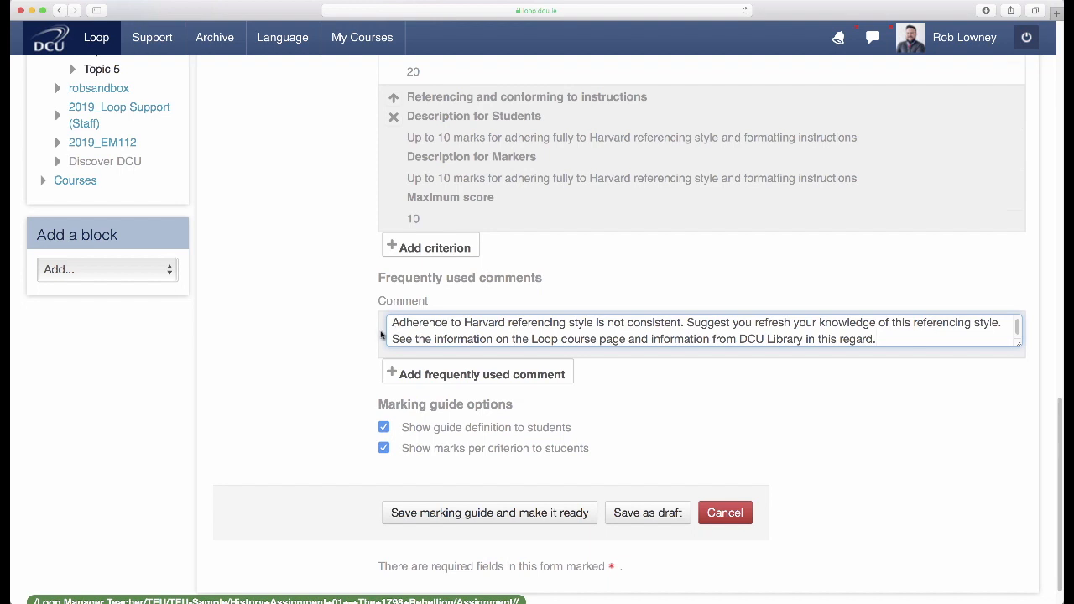
{"action": "mouse_move", "coordinate": [399, 353]}
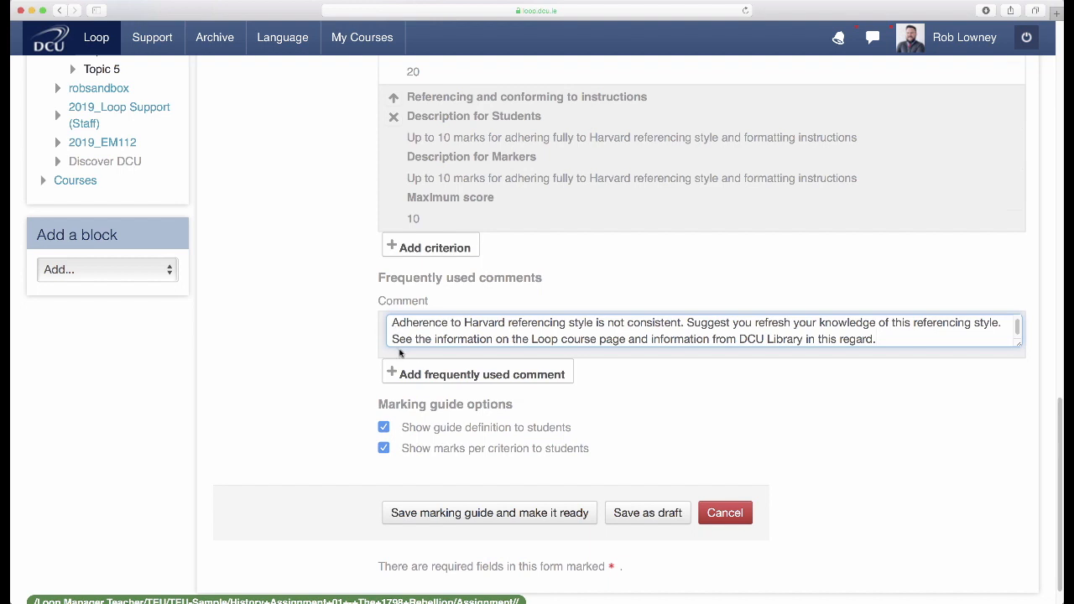
{"action": "mouse_move", "coordinate": [443, 380]}
{"action": "type", "text": "Your argument is good but would have been improved with more use of primary source material."}
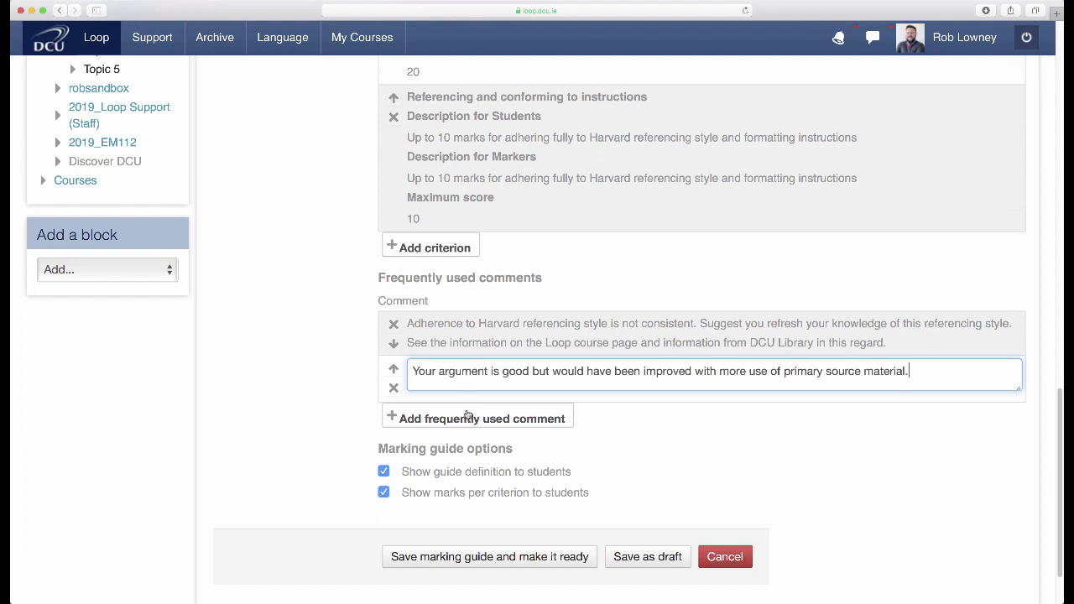
{"action": "mouse_move", "coordinate": [477, 418]}
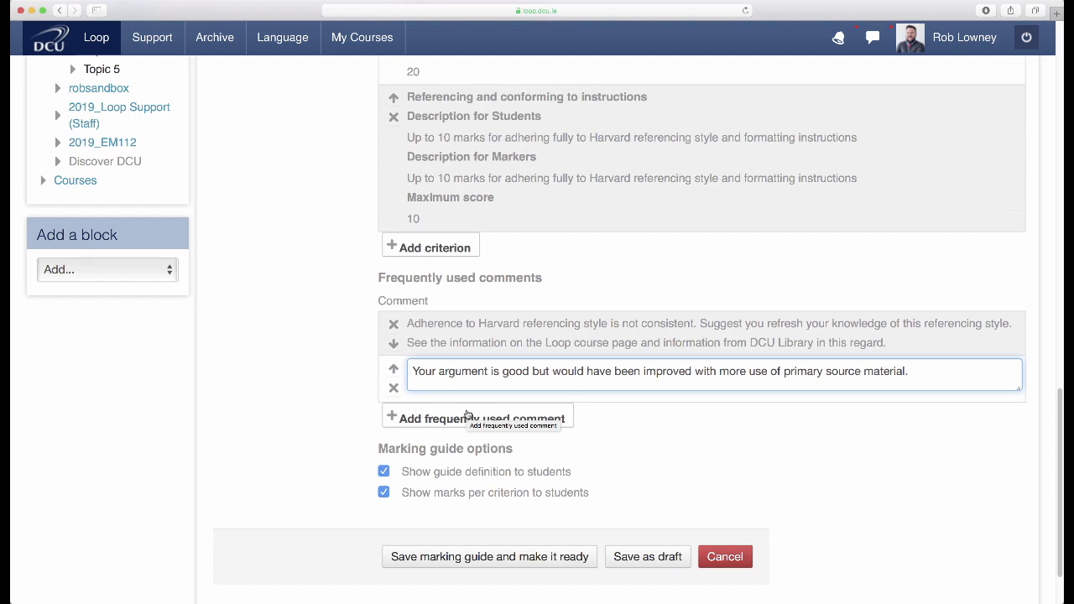
{"action": "mouse_move", "coordinate": [342, 470]}
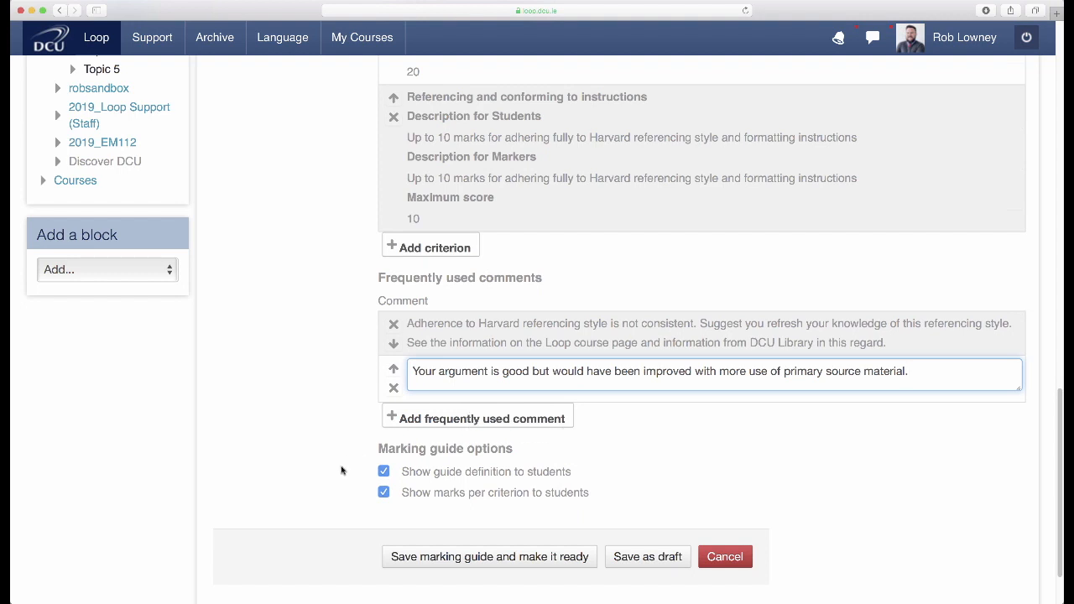
Step: Save the marking guide with 'Save marking guide and make it ready'
{"action": "scroll", "scroll_direction": "down", "scroll_amount": 3}
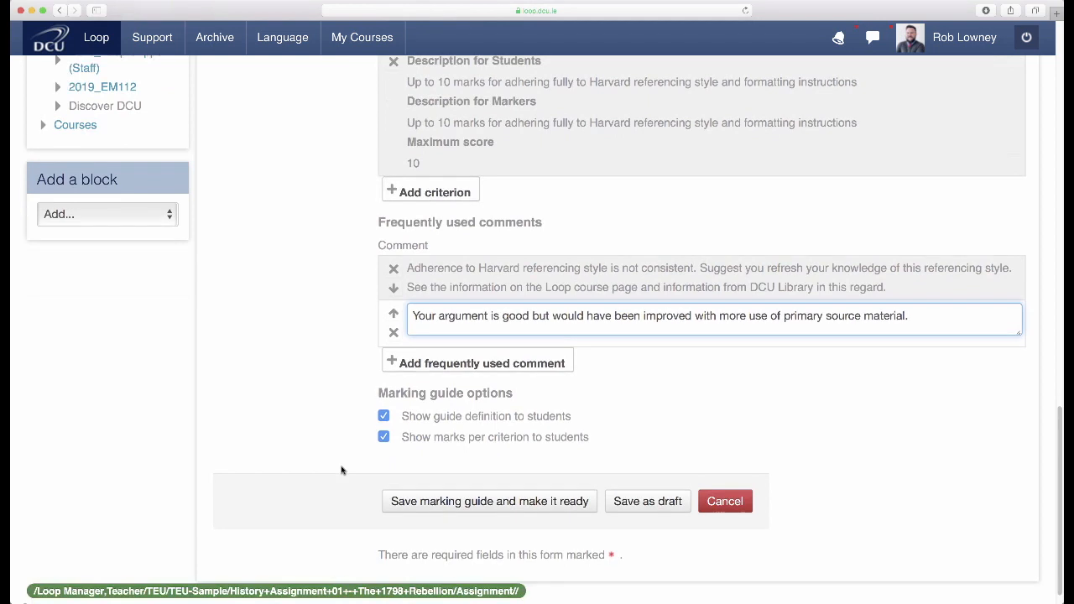
{"action": "scroll", "scroll_direction": "down", "scroll_amount": 3}
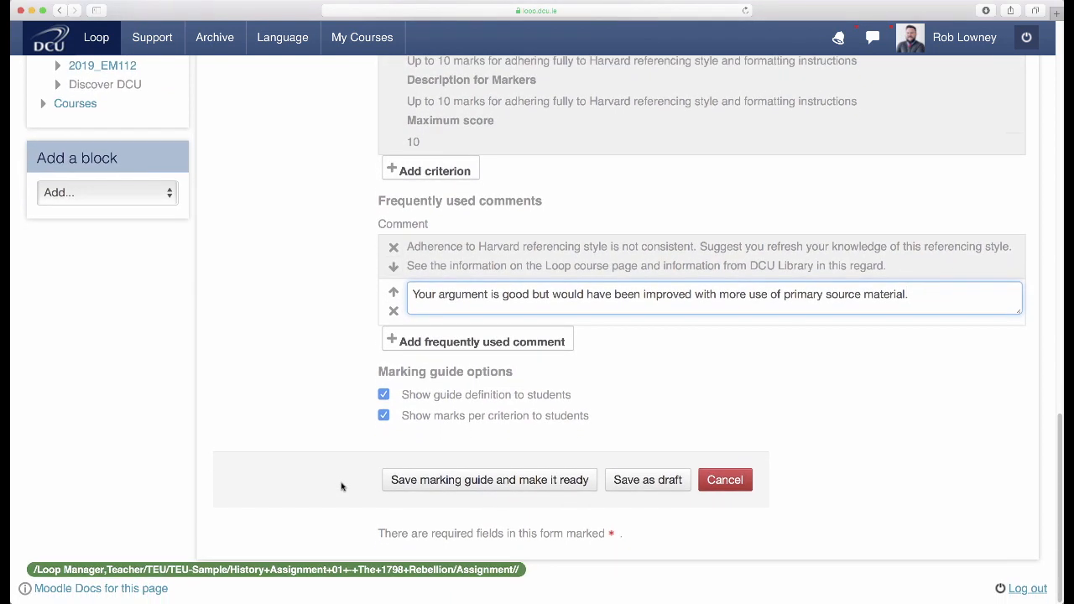
{"action": "mouse_move", "coordinate": [359, 421]}
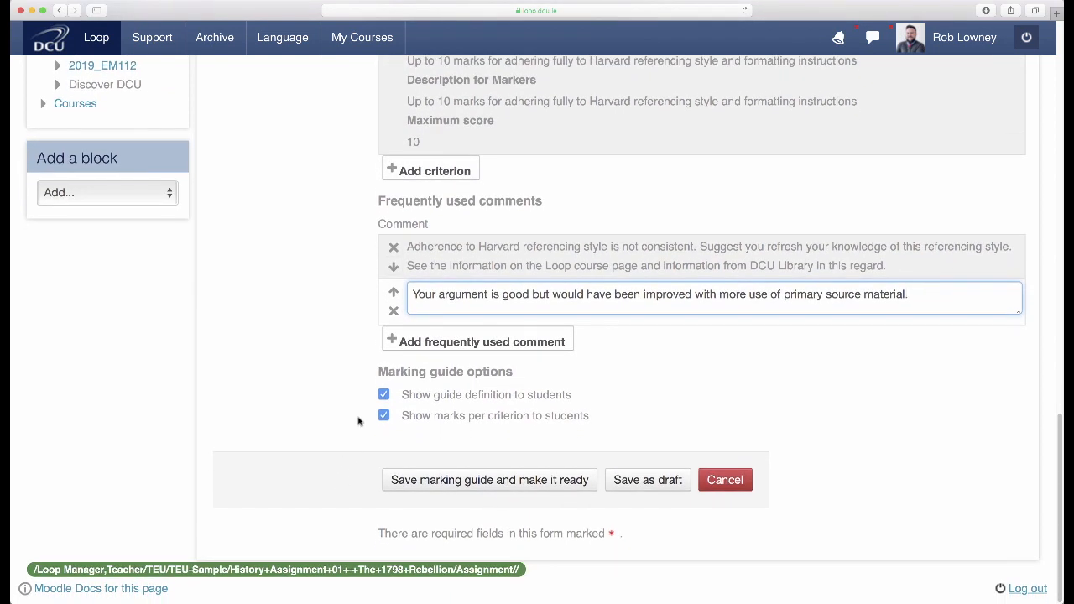
{"action": "mouse_move", "coordinate": [359, 407]}
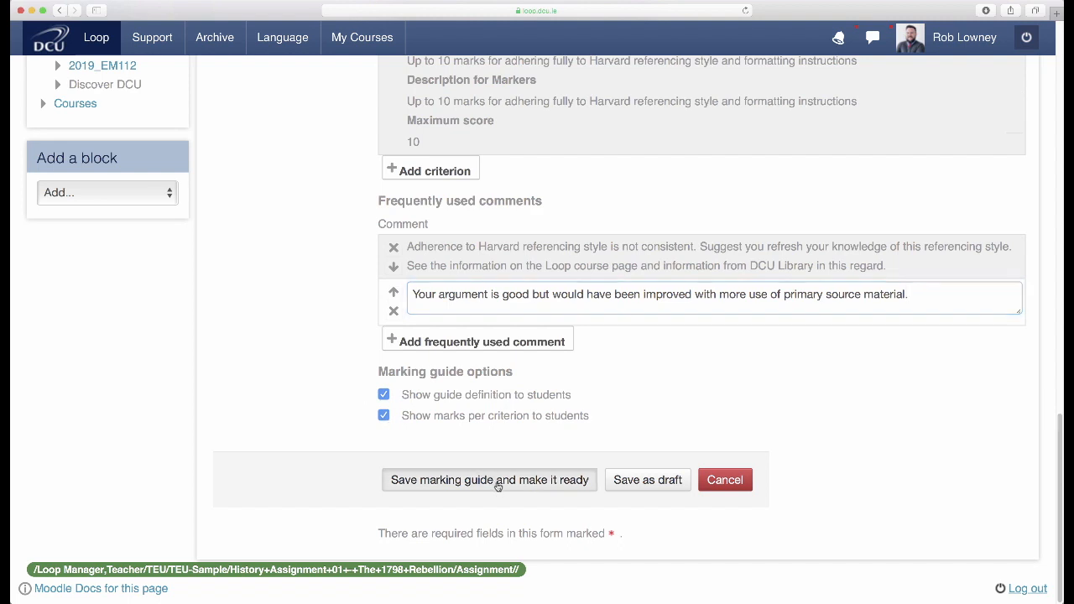
{"action": "left_click", "coordinate": [490, 480]}
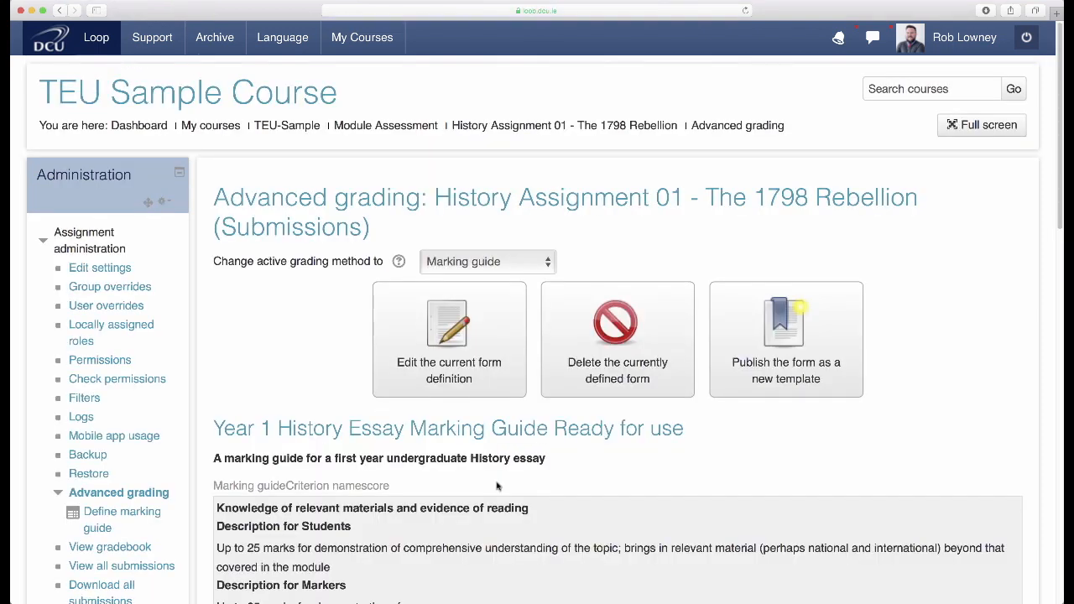
{"action": "scroll", "scroll_direction": "down", "scroll_amount": 3}
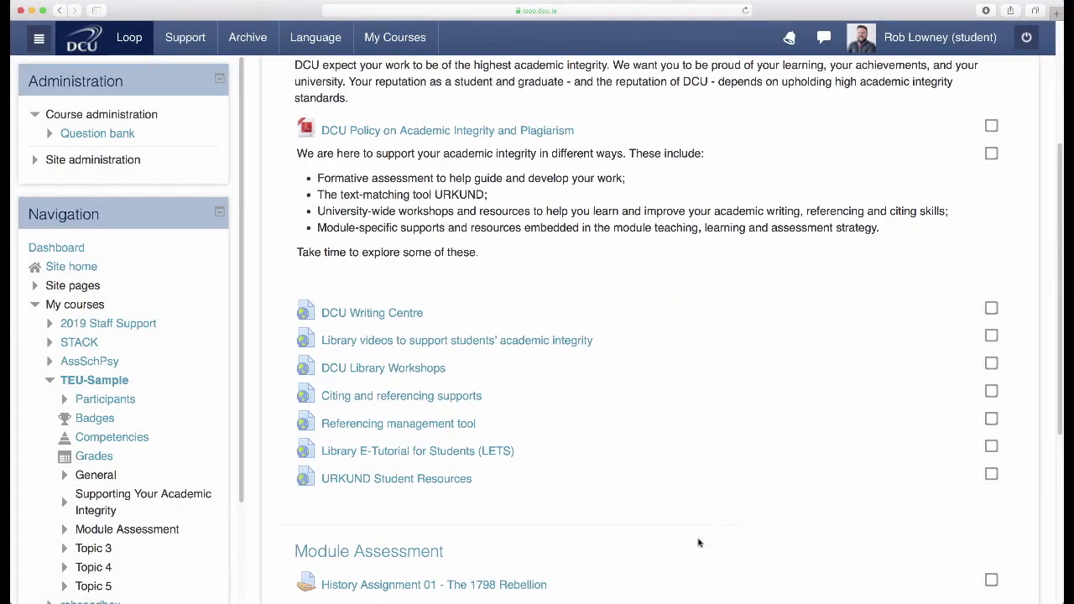
Step: As a student, view History Assignment 01 and scroll through its Grading criteria listing all five criteria and maximum scores
{"action": "scroll", "scroll_direction": "down", "scroll_amount": 3}
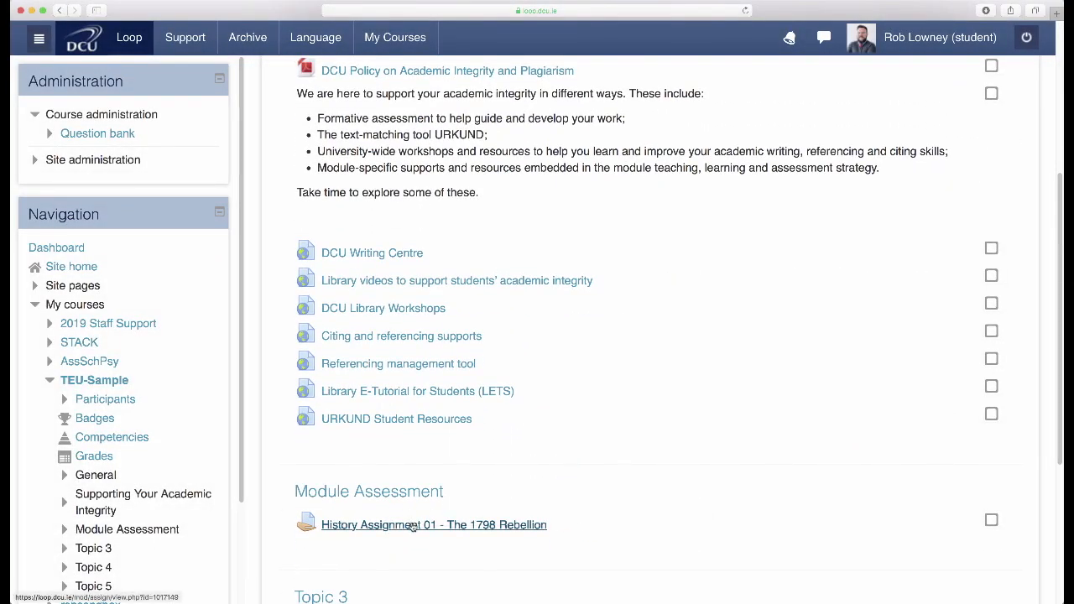
{"action": "left_click", "coordinate": [433, 523]}
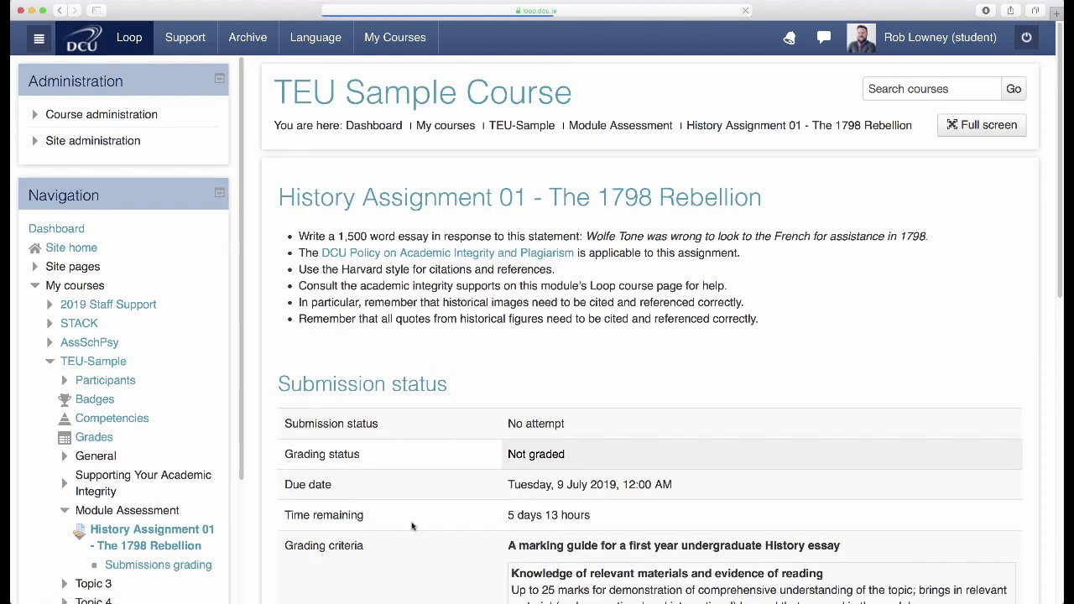
{"action": "scroll", "scroll_direction": "down", "scroll_amount": 3}
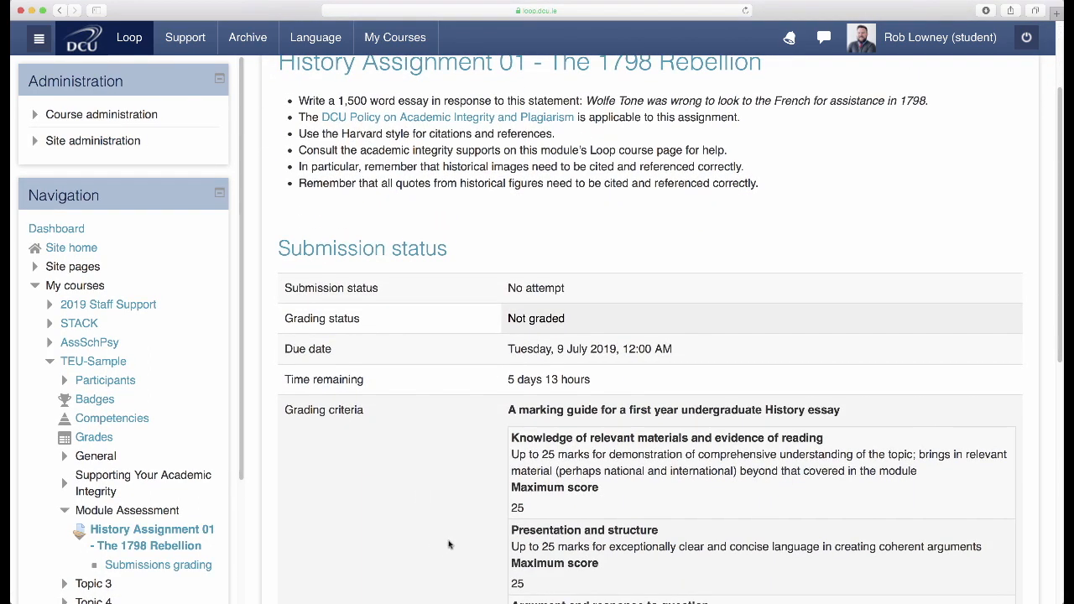
{"action": "scroll", "scroll_direction": "down", "scroll_amount": 3}
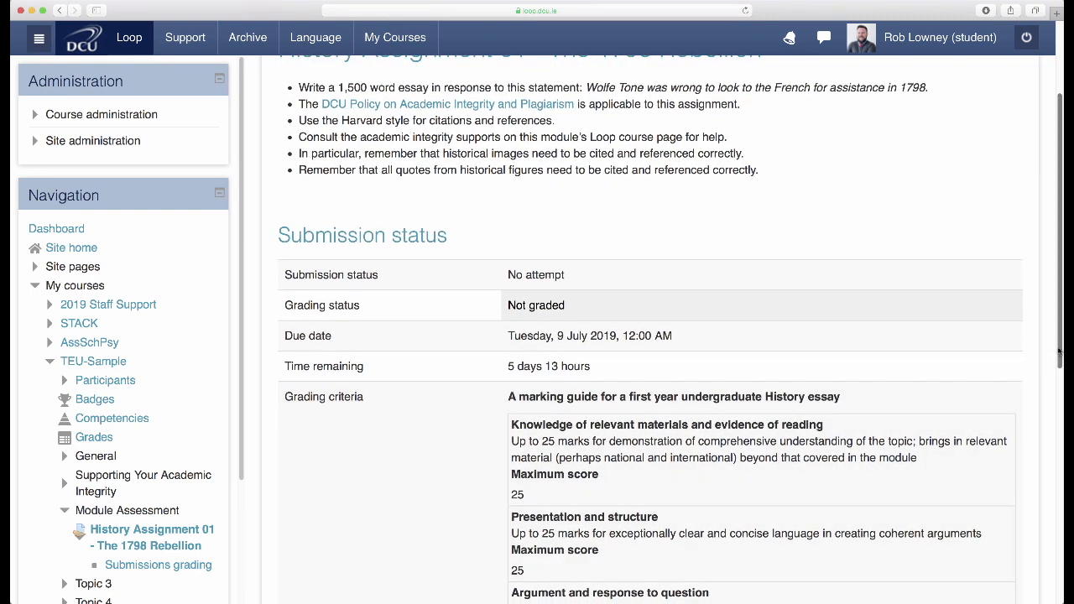
{"action": "scroll", "scroll_direction": "down", "scroll_amount": 3}
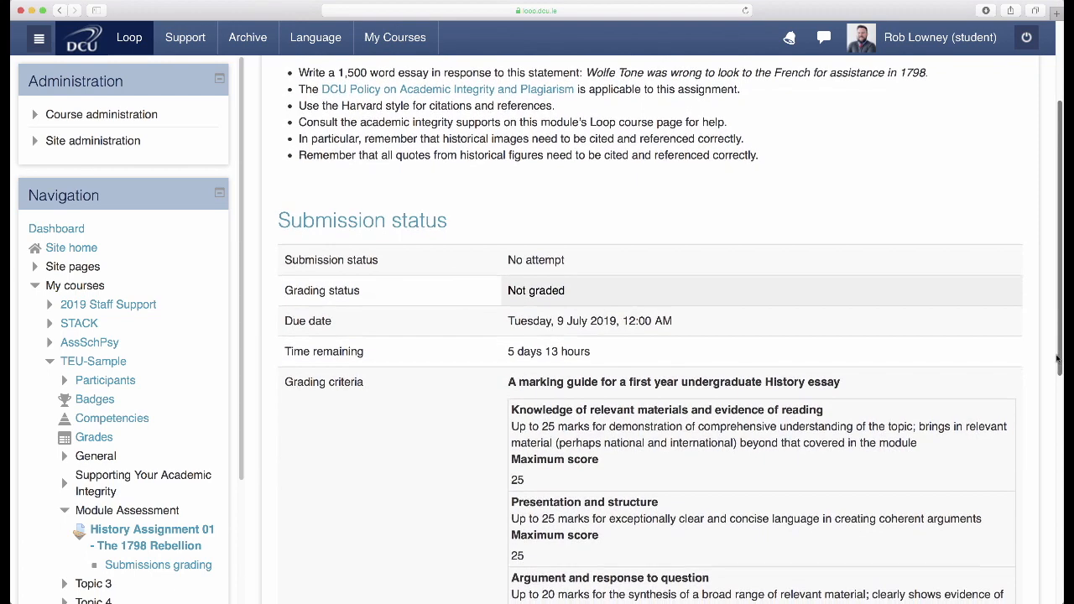
{"action": "scroll", "scroll_direction": "down", "scroll_amount": 3}
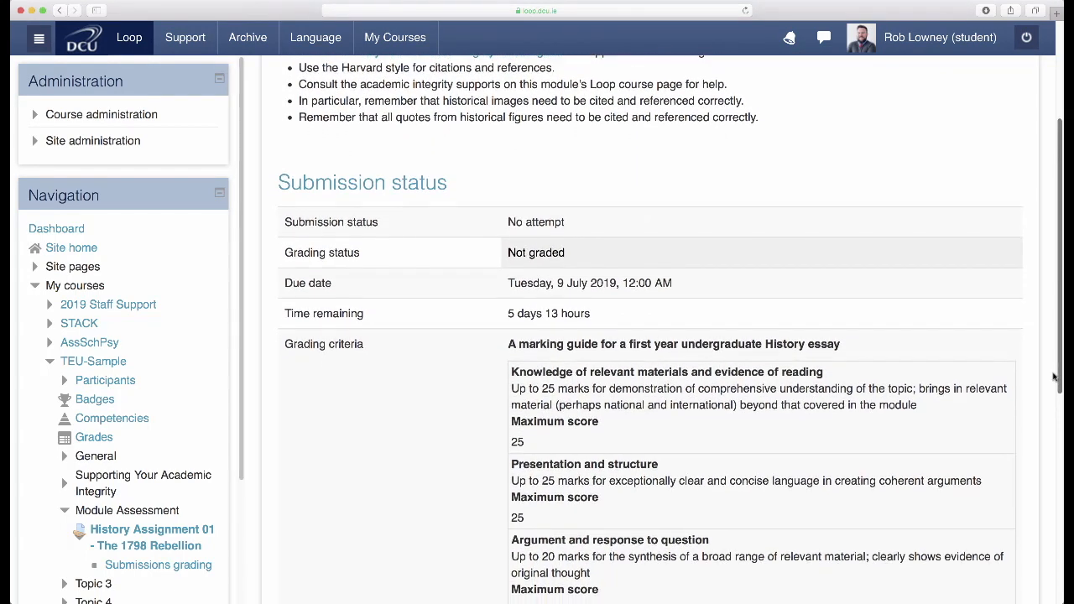
{"action": "scroll", "scroll_direction": "down", "scroll_amount": 3}
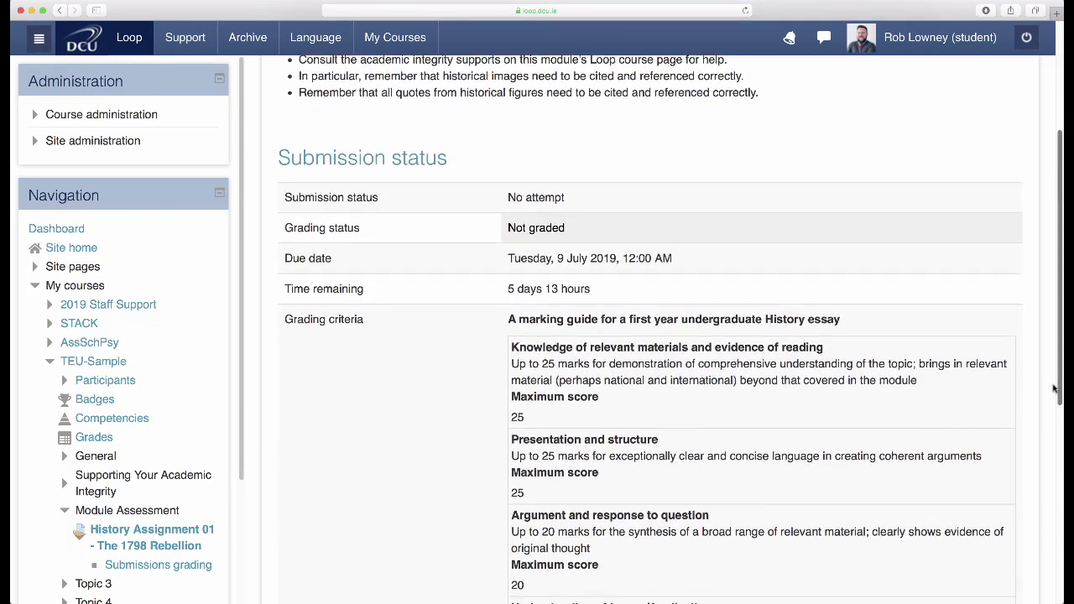
{"action": "scroll", "scroll_direction": "down", "scroll_amount": 3}
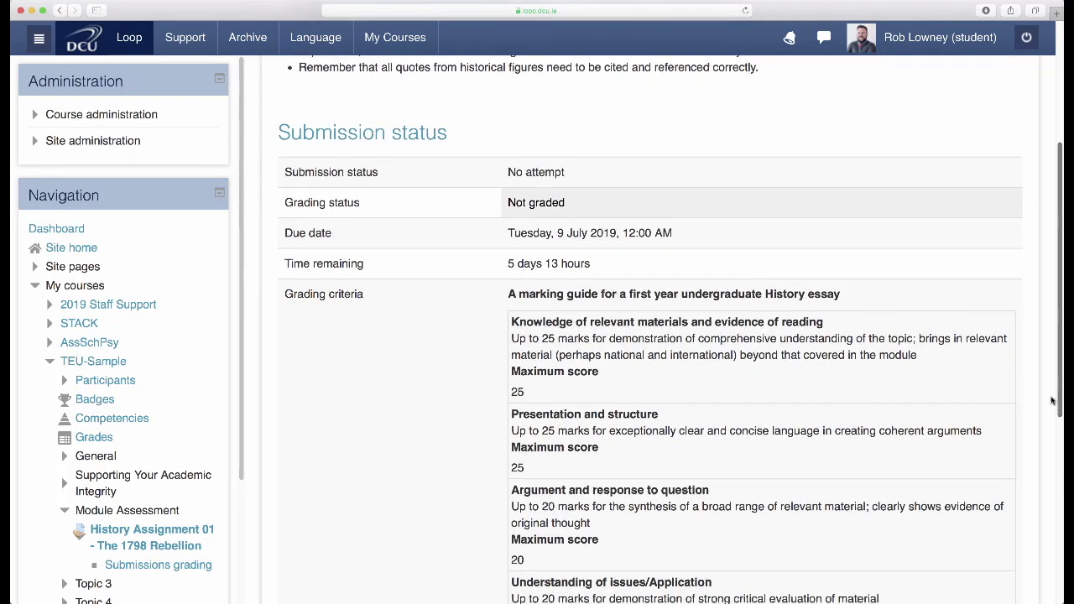
{"action": "scroll", "scroll_direction": "down", "scroll_amount": 3}
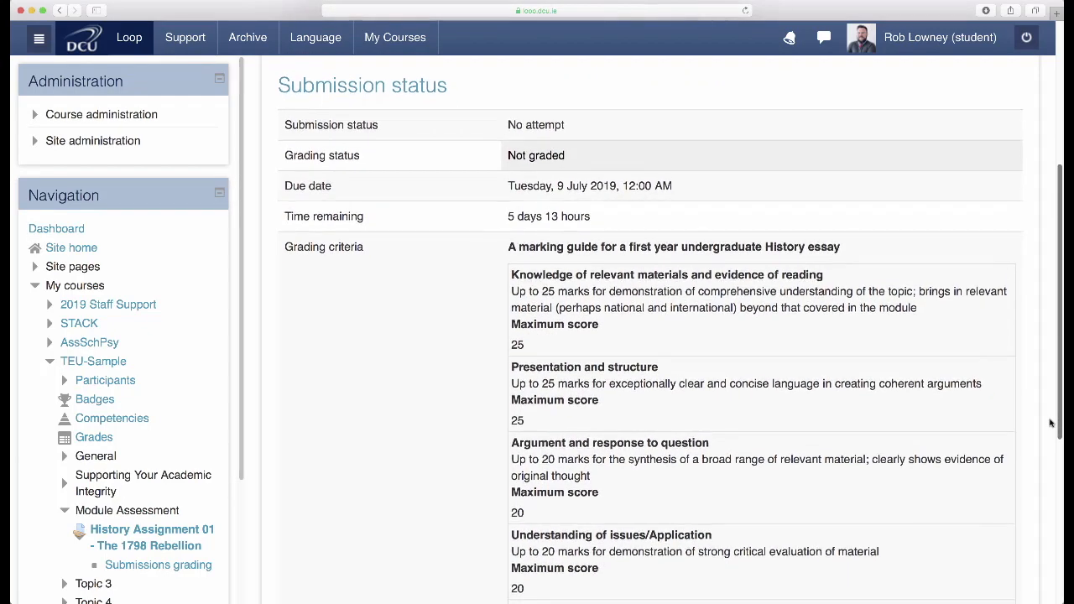
{"action": "scroll", "scroll_direction": "down", "scroll_amount": 3}
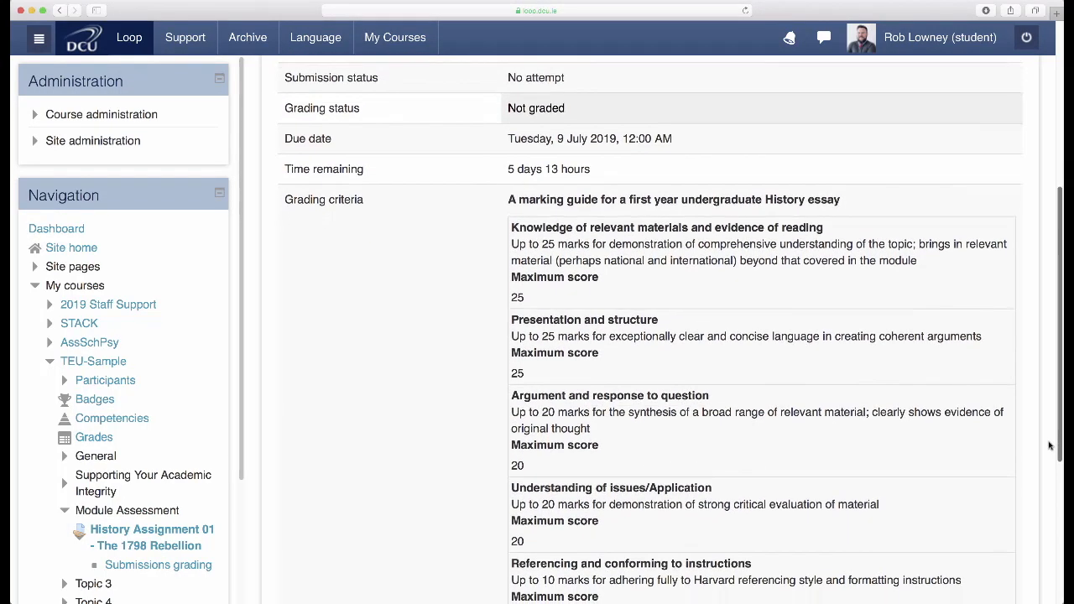
{"action": "scroll", "scroll_direction": "down", "scroll_amount": 3}
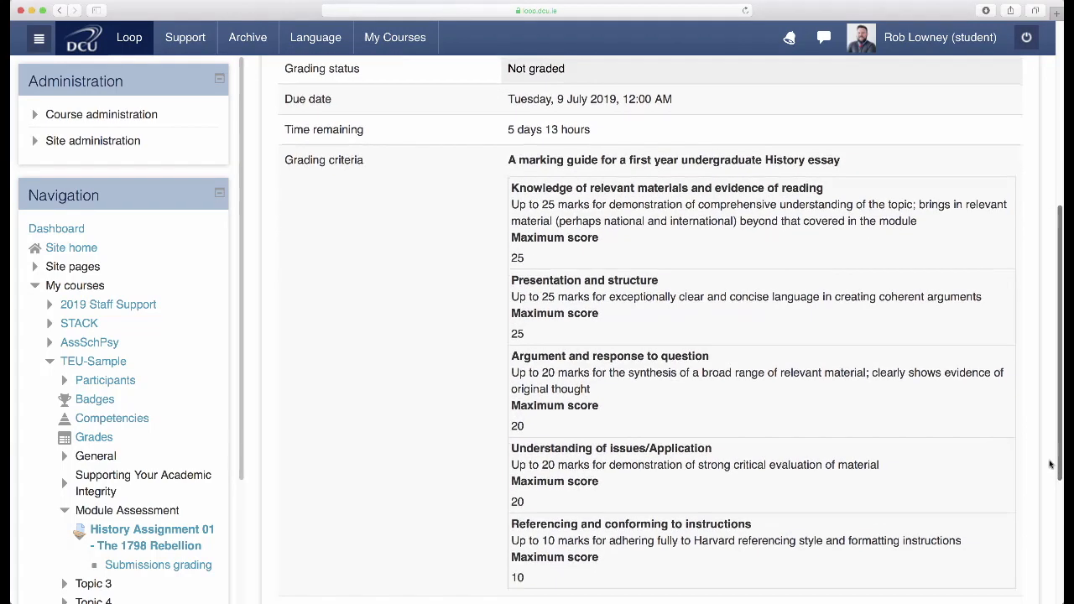
{"action": "scroll", "scroll_direction": "down", "scroll_amount": 3}
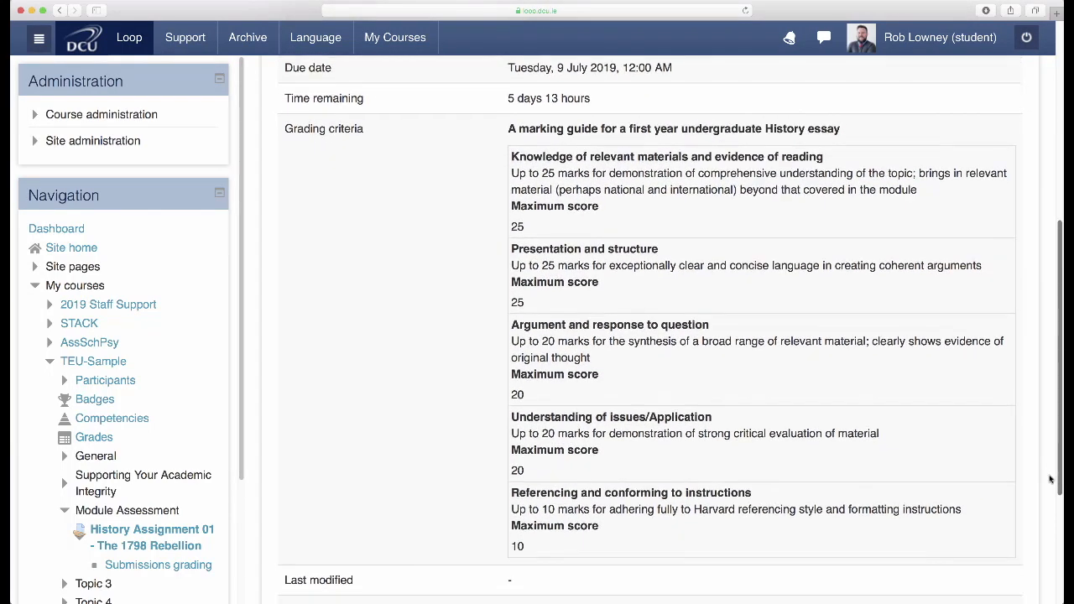
{"action": "scroll", "scroll_direction": "down", "scroll_amount": 3}
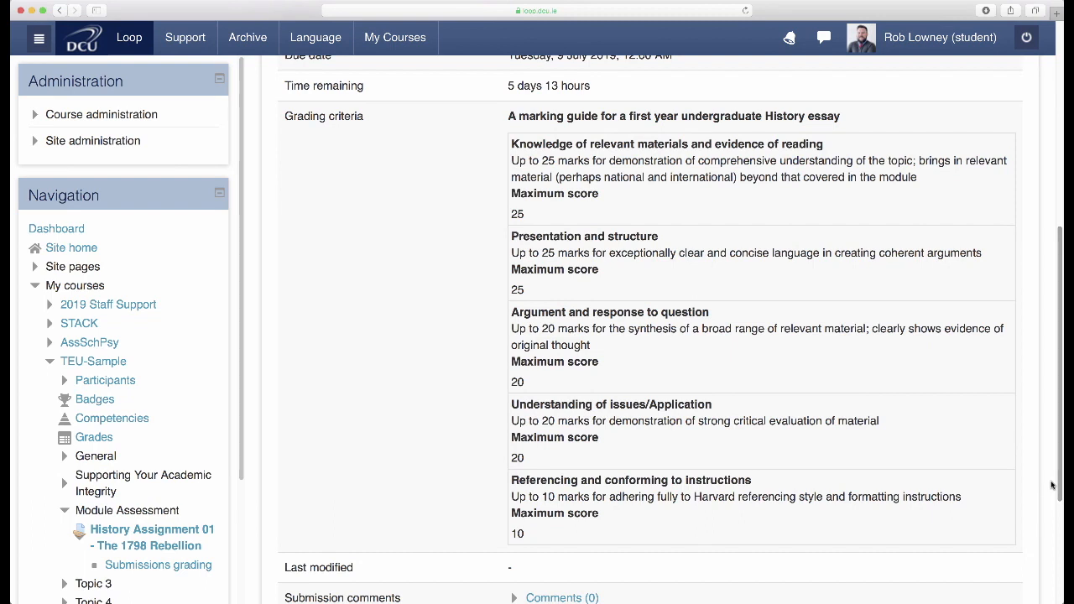